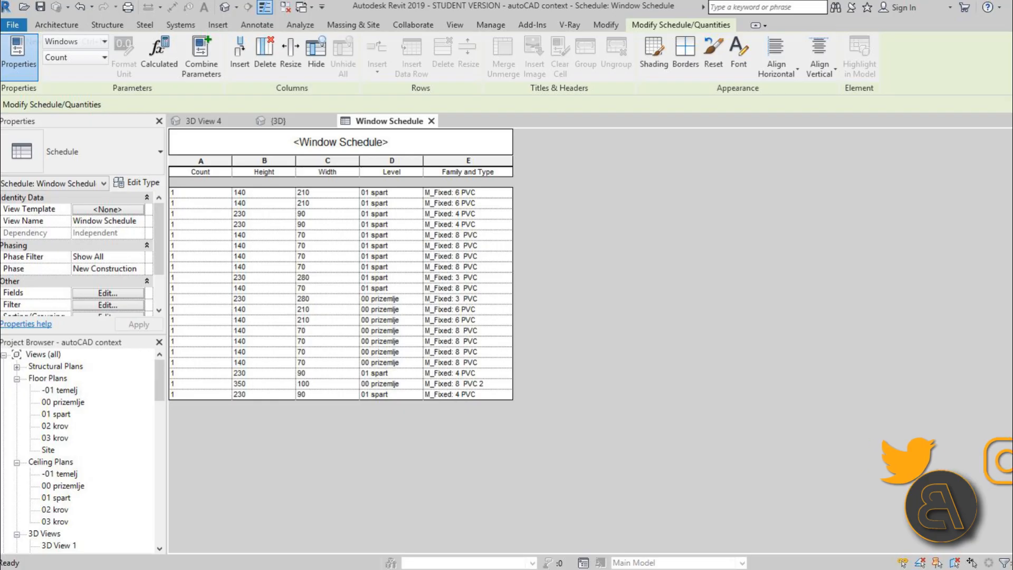
Close the existing Window Schedule view so 3D View 4 of the house is displayed
{"action": "left_click", "coordinate": [200, 120]}
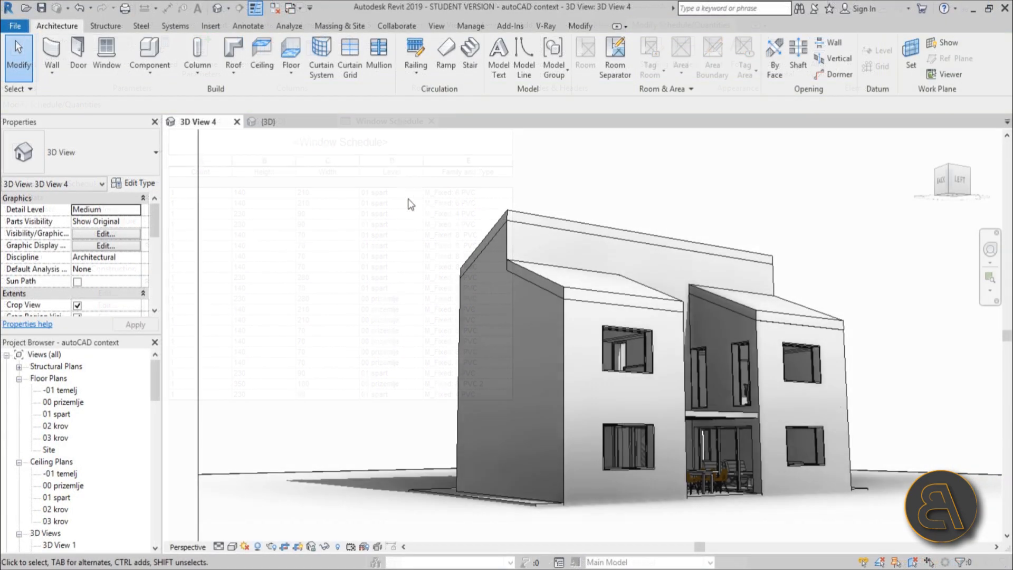
{"action": "left_click", "coordinate": [600, 287]}
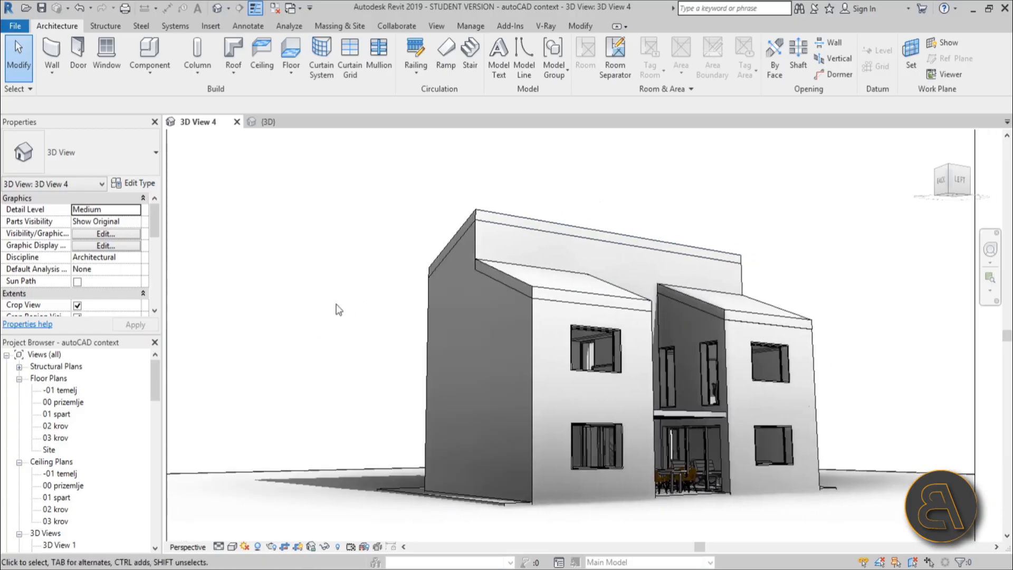
{"action": "mouse_move", "coordinate": [652, 184]}
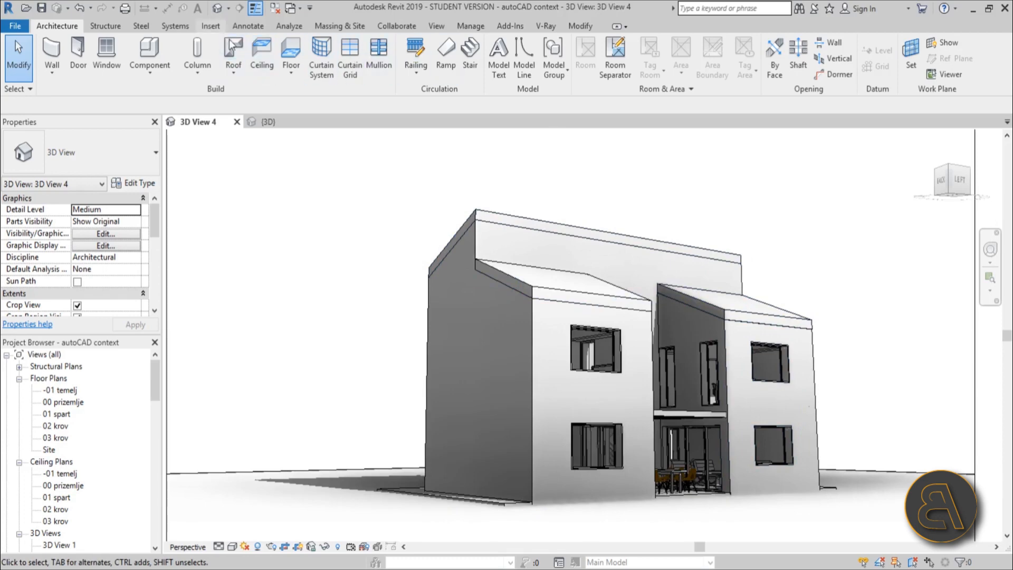
Show the Schedules options in the View ribbon's Create panel
{"action": "left_click", "coordinate": [436, 26]}
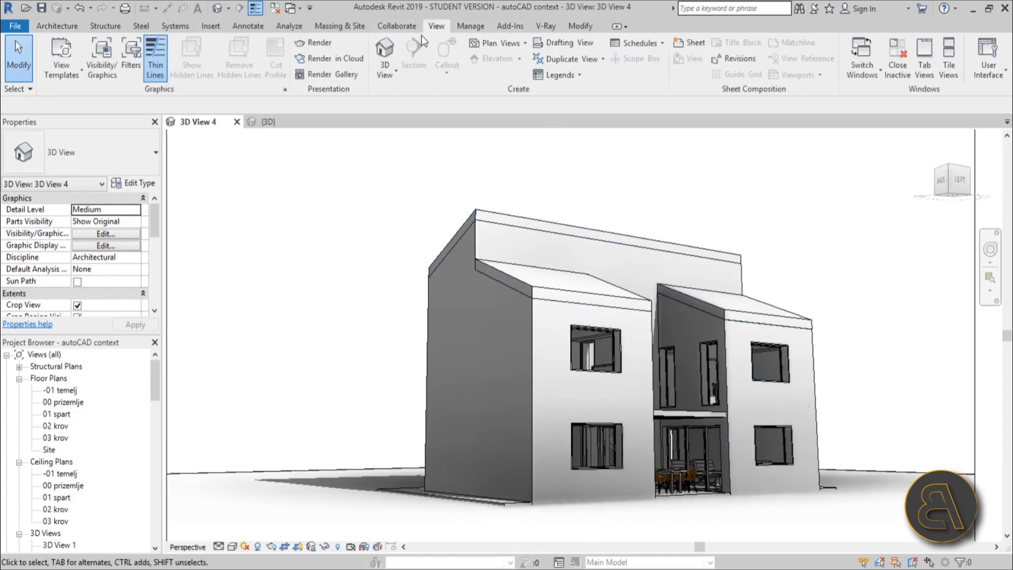
{"action": "mouse_move", "coordinate": [636, 42]}
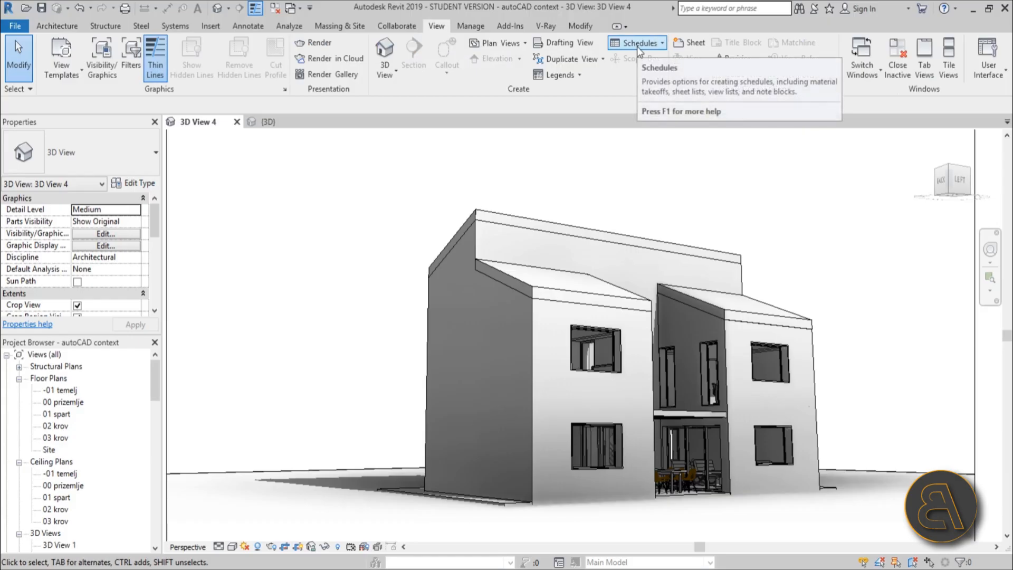
{"action": "left_click", "coordinate": [636, 42]}
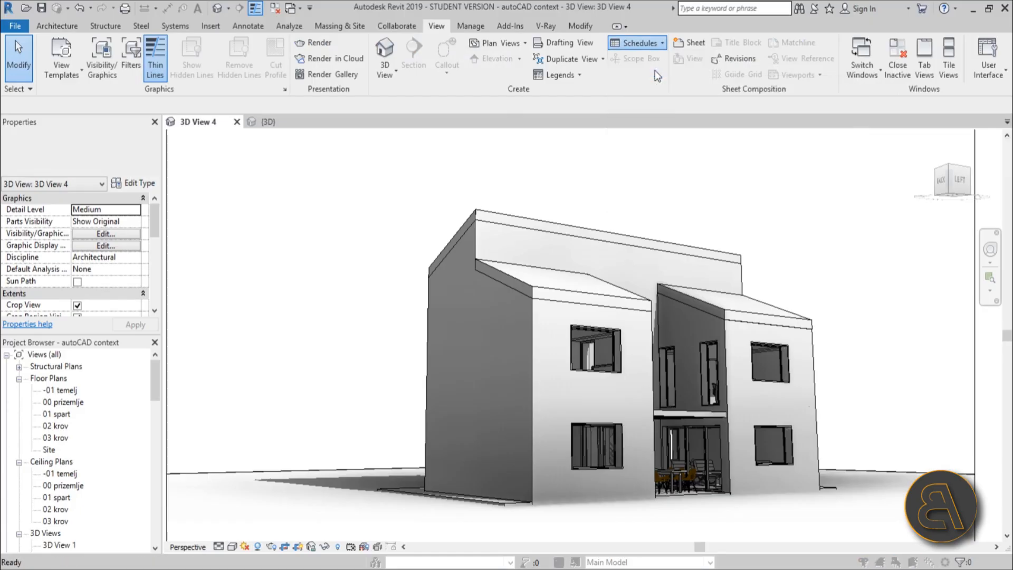
Start a Schedules/Quantities schedule with the Windows category, named Window Schedule, and confirm
{"action": "left_click", "coordinate": [635, 42]}
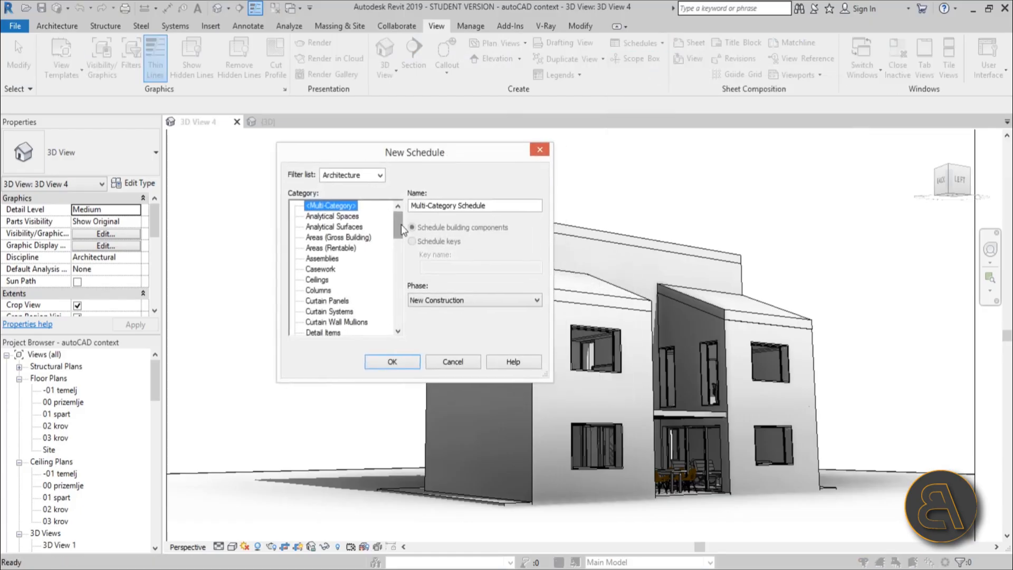
{"action": "left_click_drag", "start_coordinate": [414, 152], "coordinate": [354, 155]}
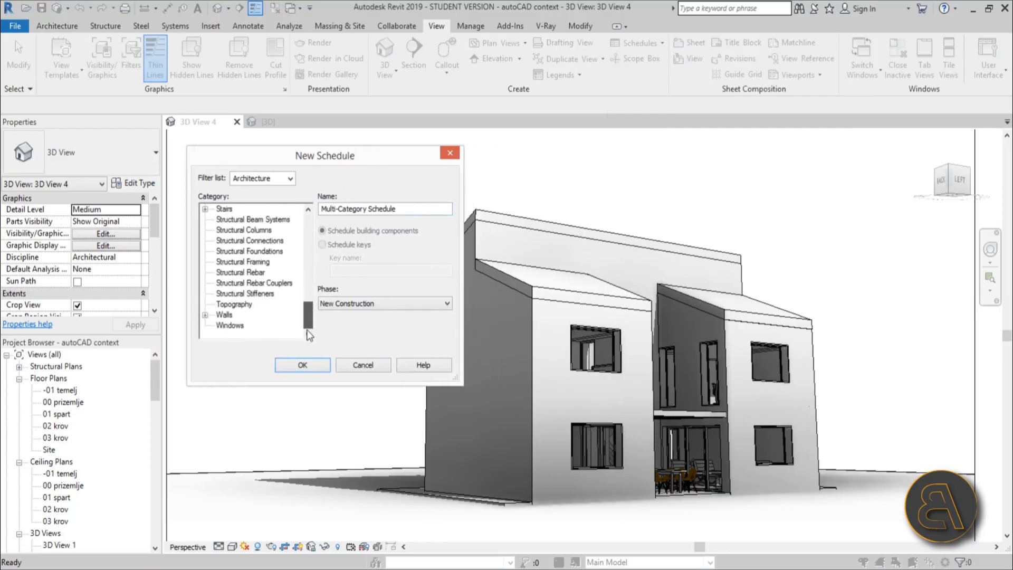
{"action": "left_click", "coordinate": [229, 325]}
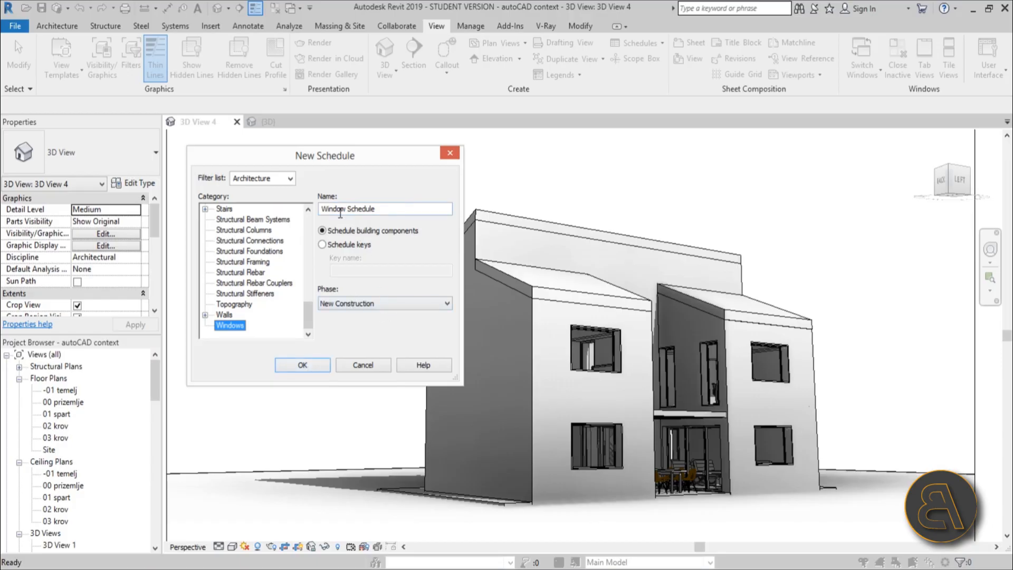
{"action": "left_click", "coordinate": [302, 365]}
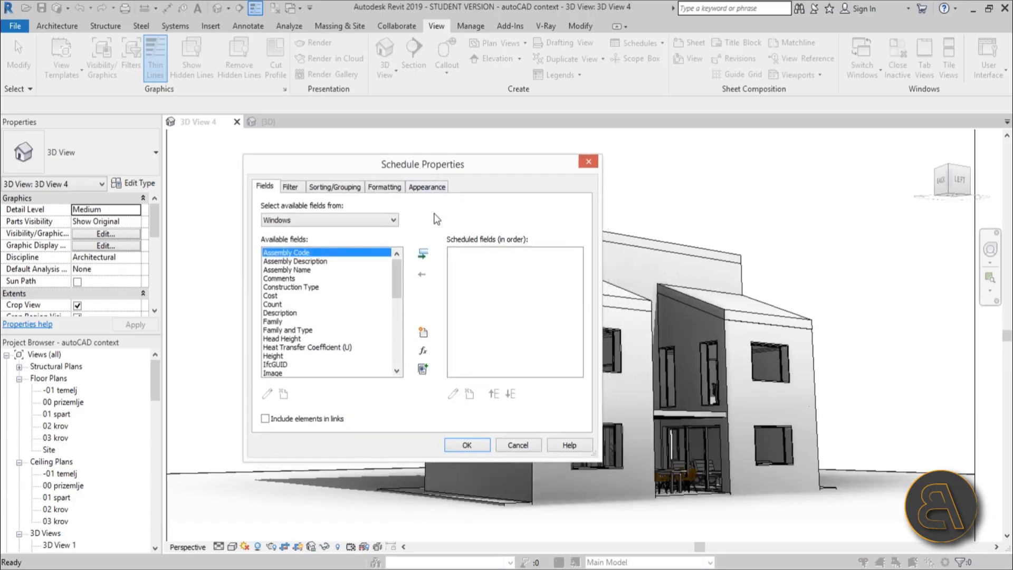
Add Family and Type and Count fields to the schedule, moving Count to the top
{"action": "scroll", "scroll_direction": "down", "scroll_amount": 3}
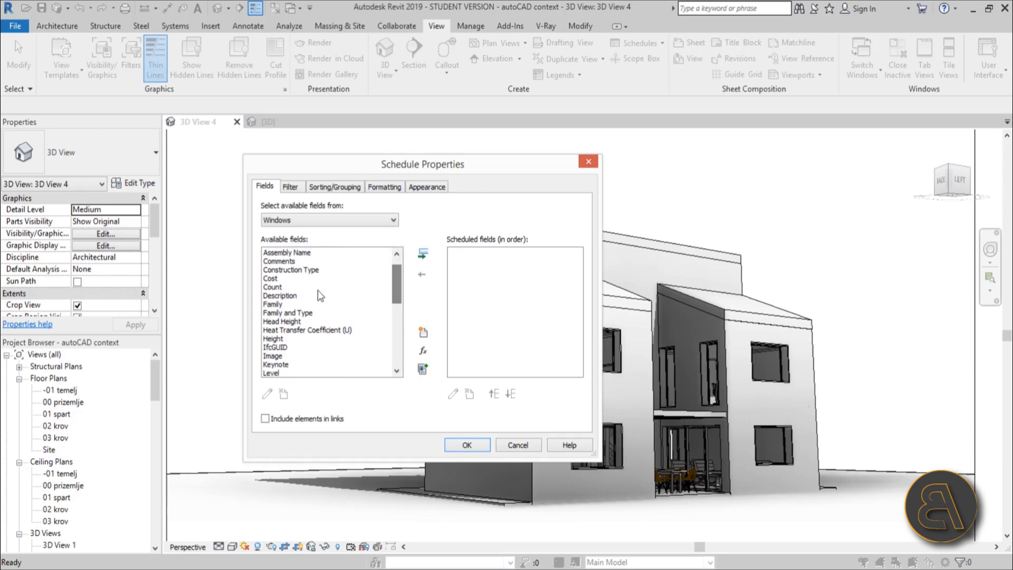
{"action": "left_click", "coordinate": [272, 286]}
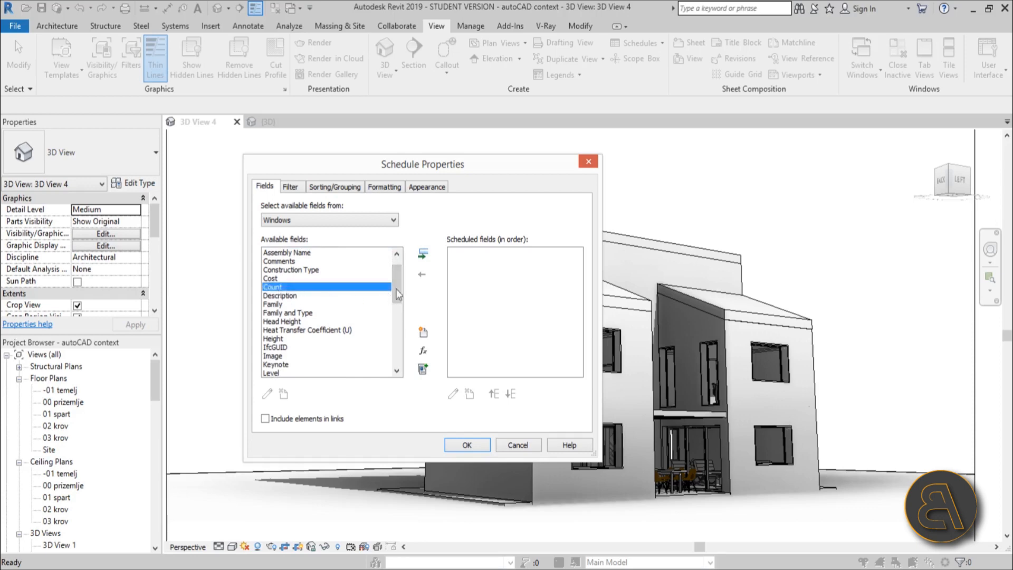
{"action": "left_click", "coordinate": [288, 312]}
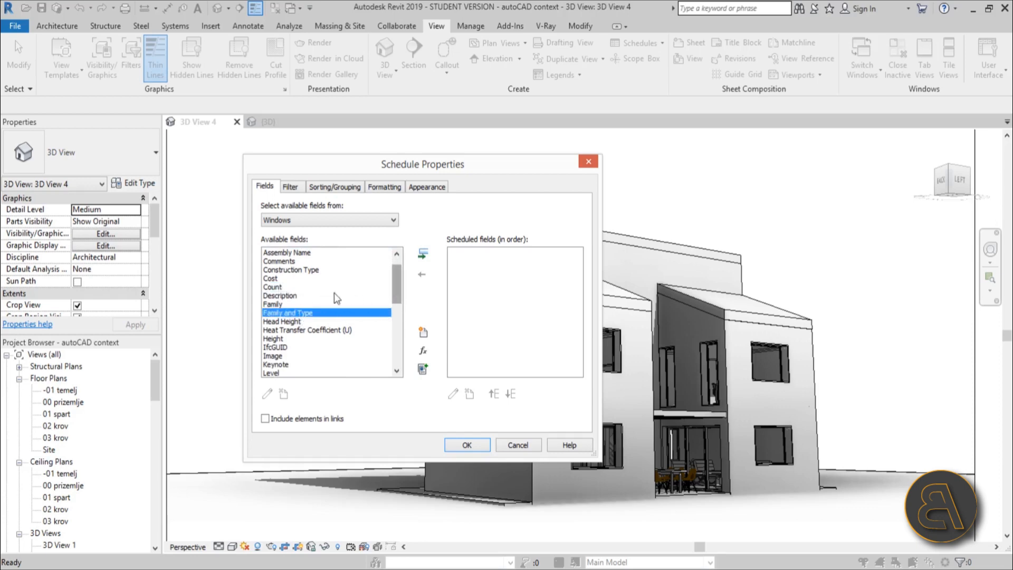
{"action": "left_click", "coordinate": [422, 254]}
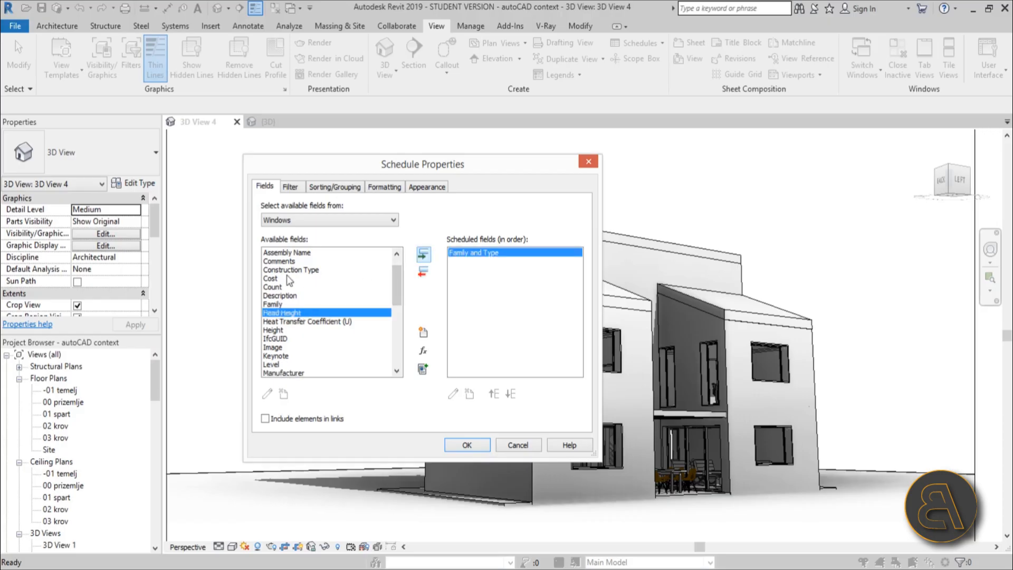
{"action": "mouse_move", "coordinate": [330, 291]}
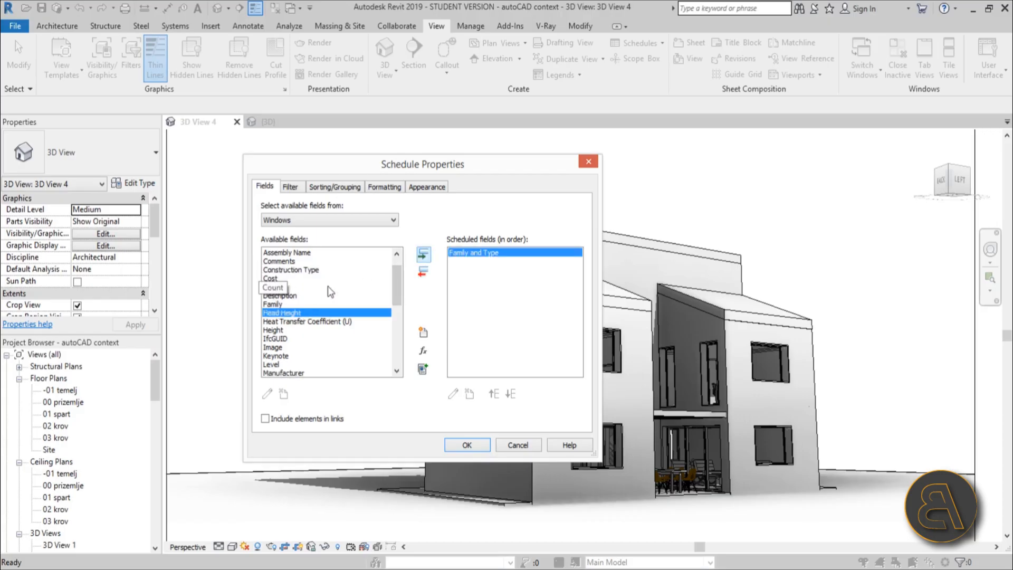
{"action": "left_click", "coordinate": [271, 287]}
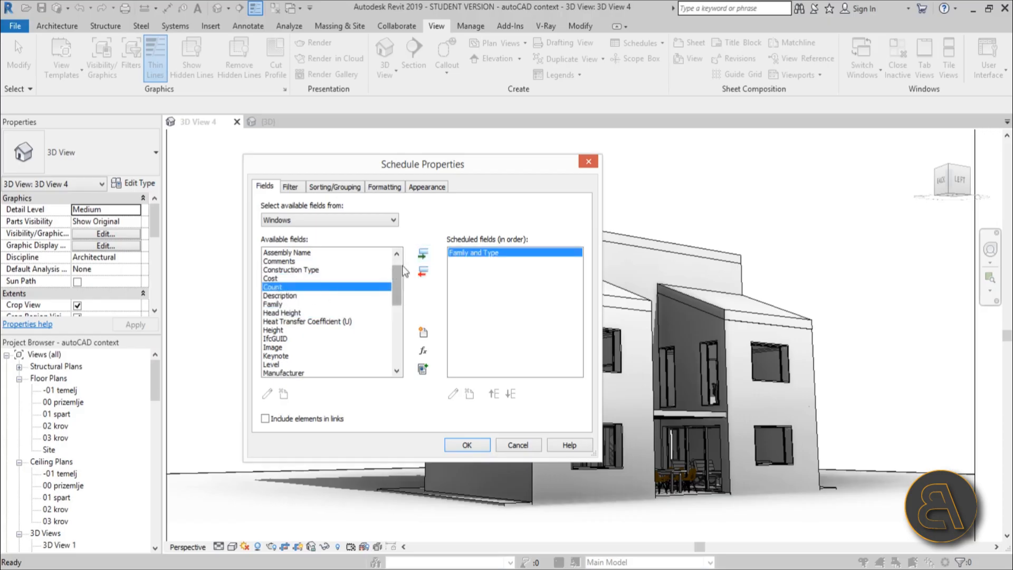
{"action": "left_click", "coordinate": [422, 254]}
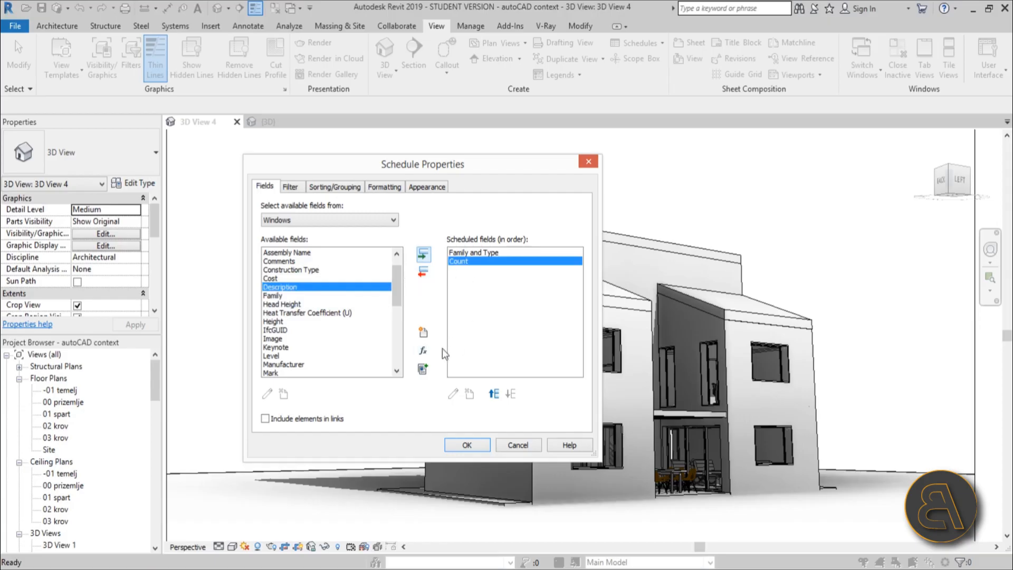
{"action": "left_click", "coordinate": [493, 393]}
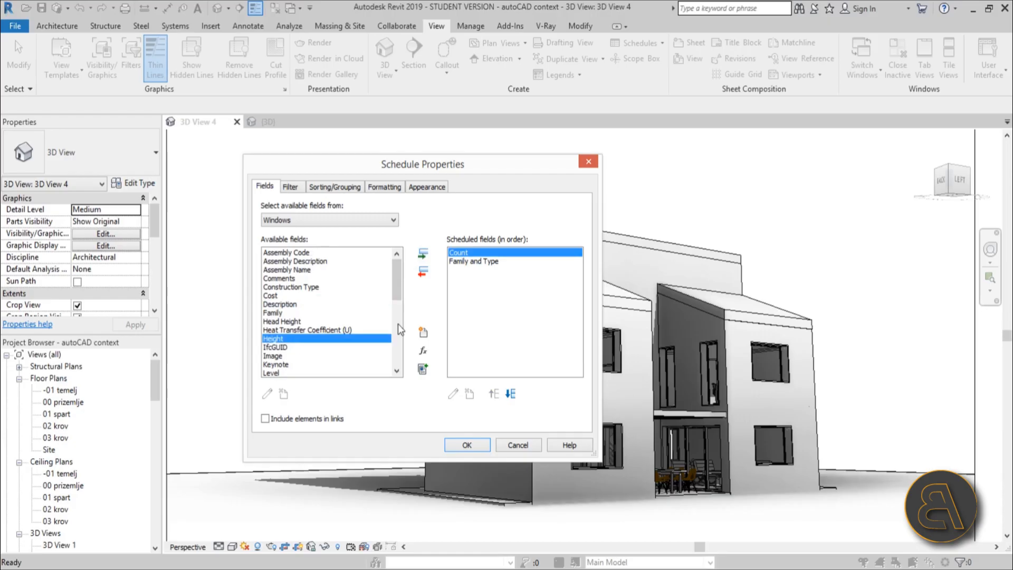
Add the Height, Width and Level fields to the schedule
{"action": "left_click", "coordinate": [422, 254]}
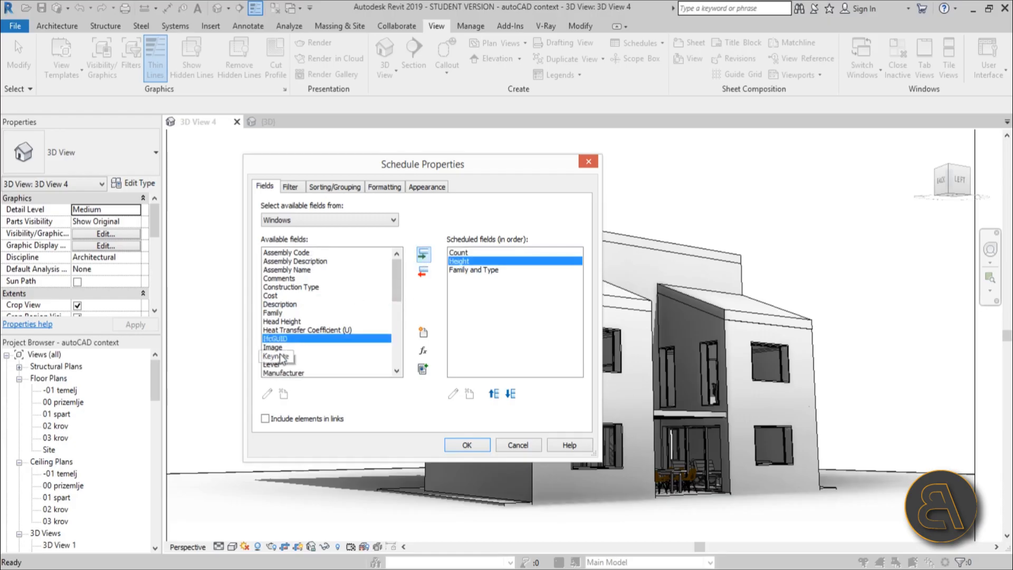
{"action": "scroll", "scroll_direction": "down", "scroll_amount": 3}
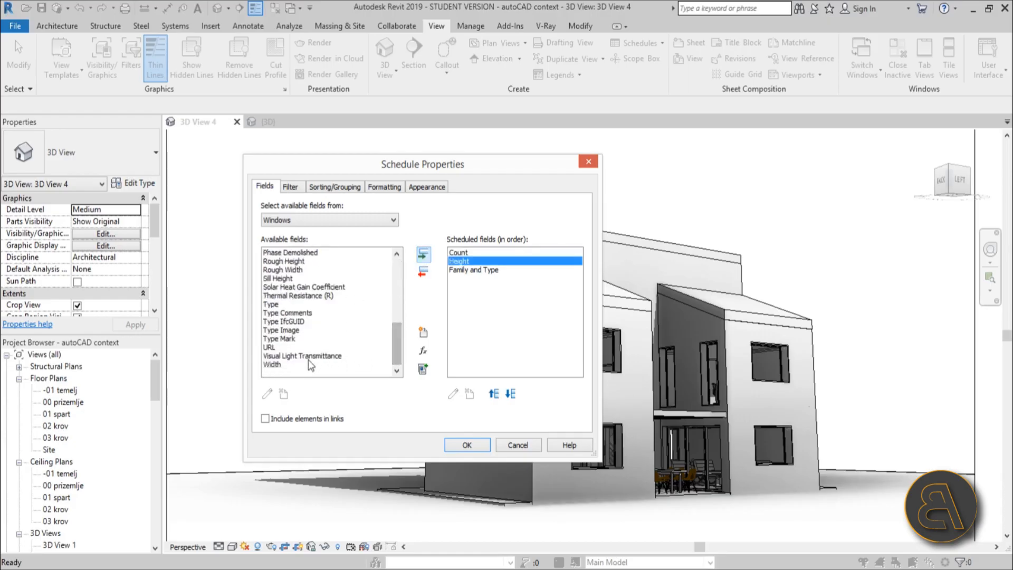
{"action": "left_click", "coordinate": [422, 254]}
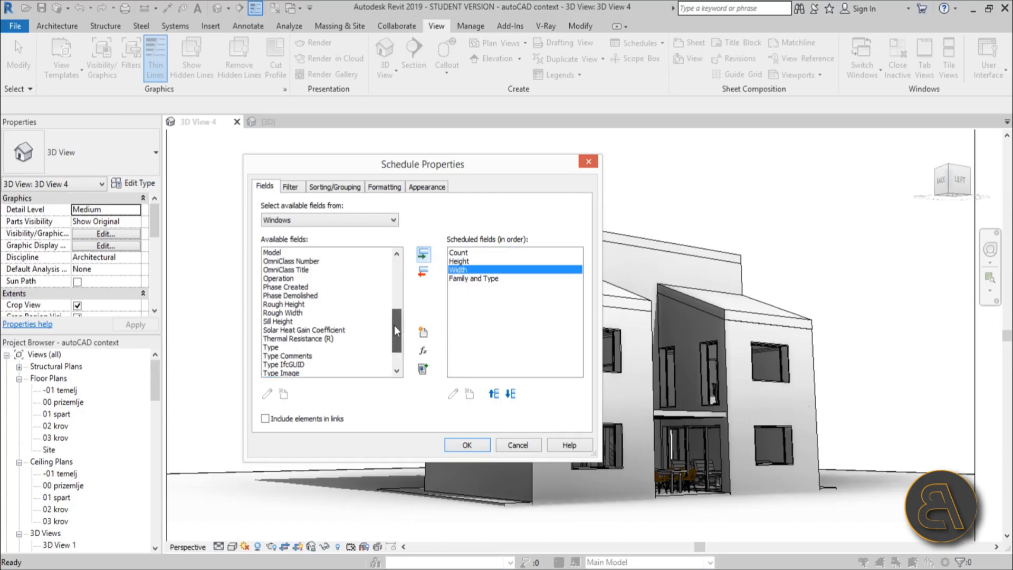
{"action": "scroll", "scroll_direction": "up", "scroll_amount": 3}
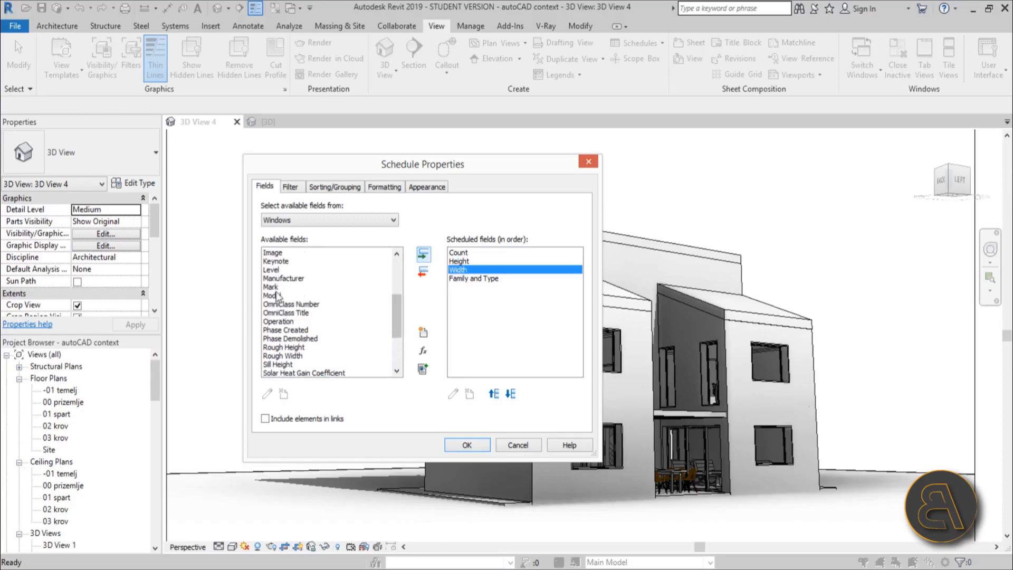
{"action": "left_click", "coordinate": [422, 253]}
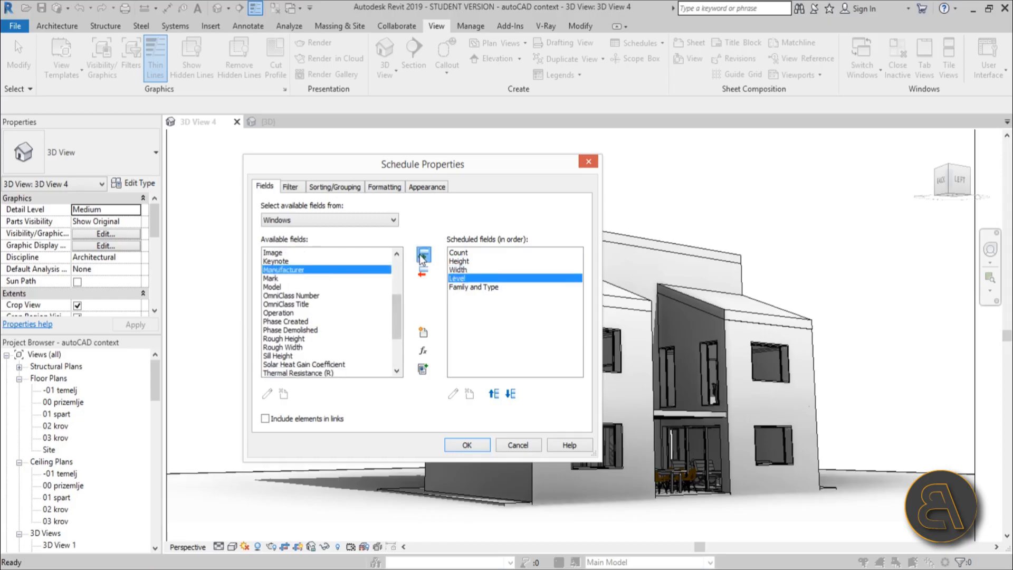
{"action": "scroll", "scroll_direction": "up", "scroll_amount": 3}
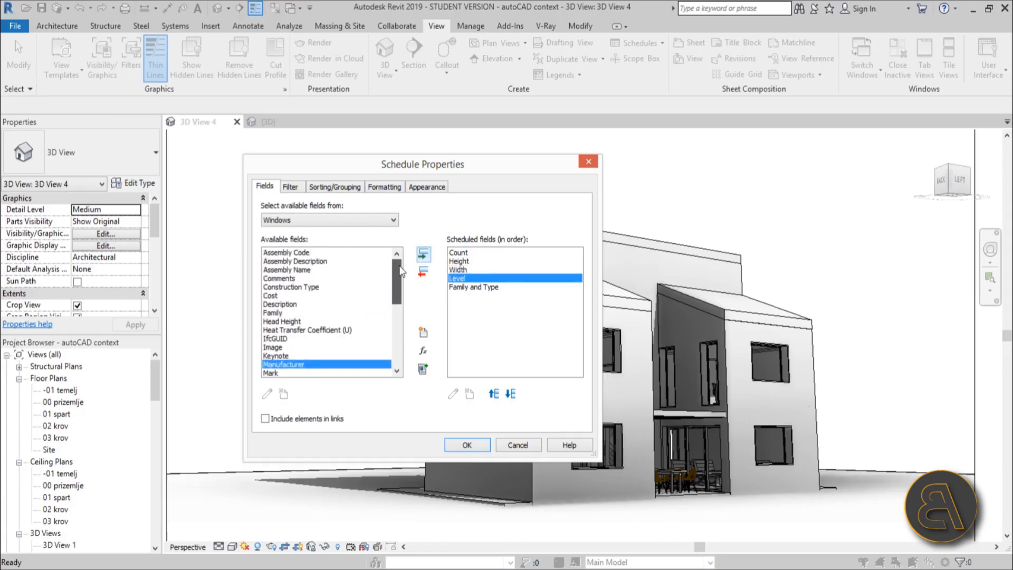
{"action": "scroll", "scroll_direction": "down", "scroll_amount": 3}
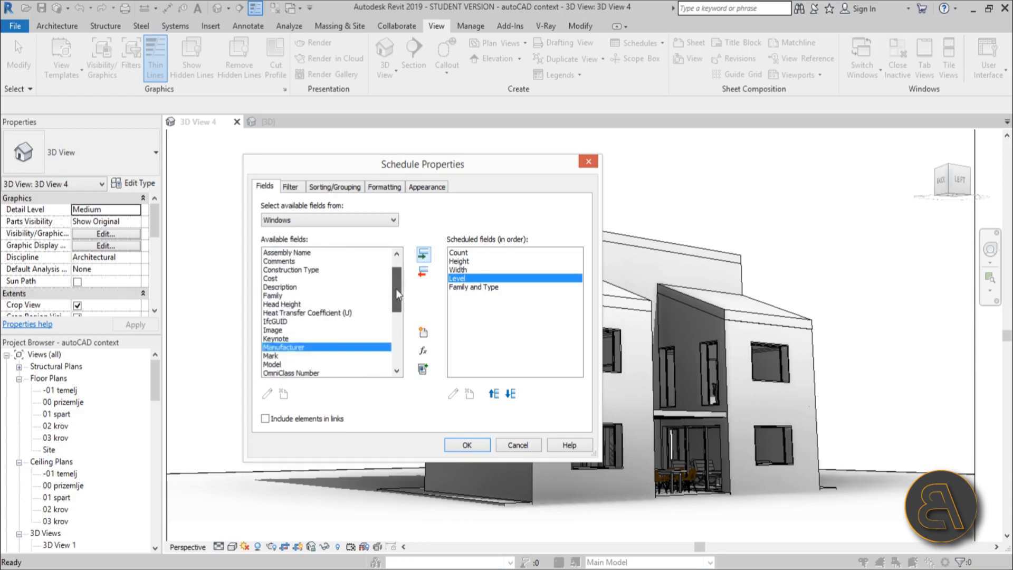
{"action": "left_click", "coordinate": [277, 278]}
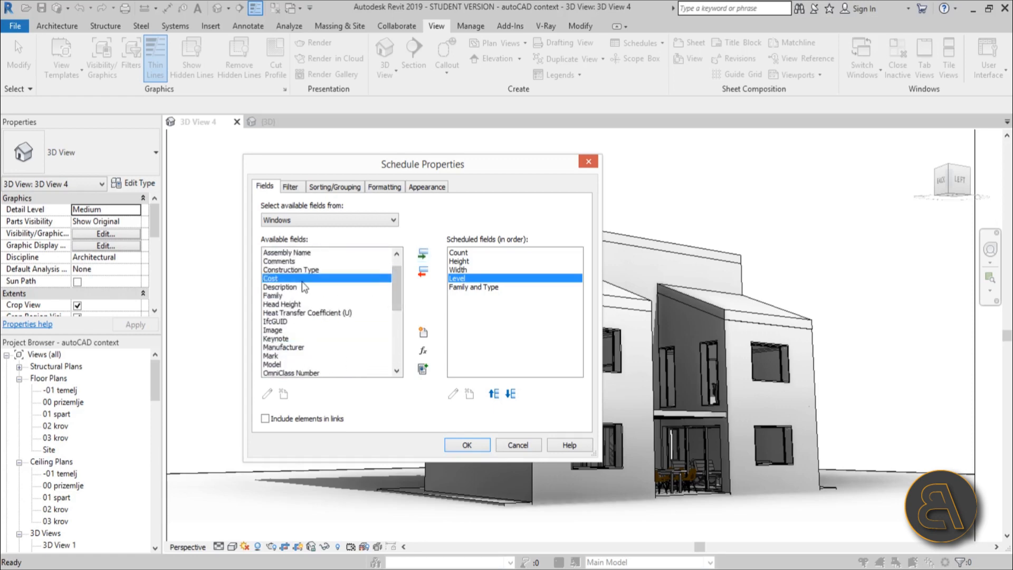
{"action": "scroll", "scroll_direction": "down", "scroll_amount": 3}
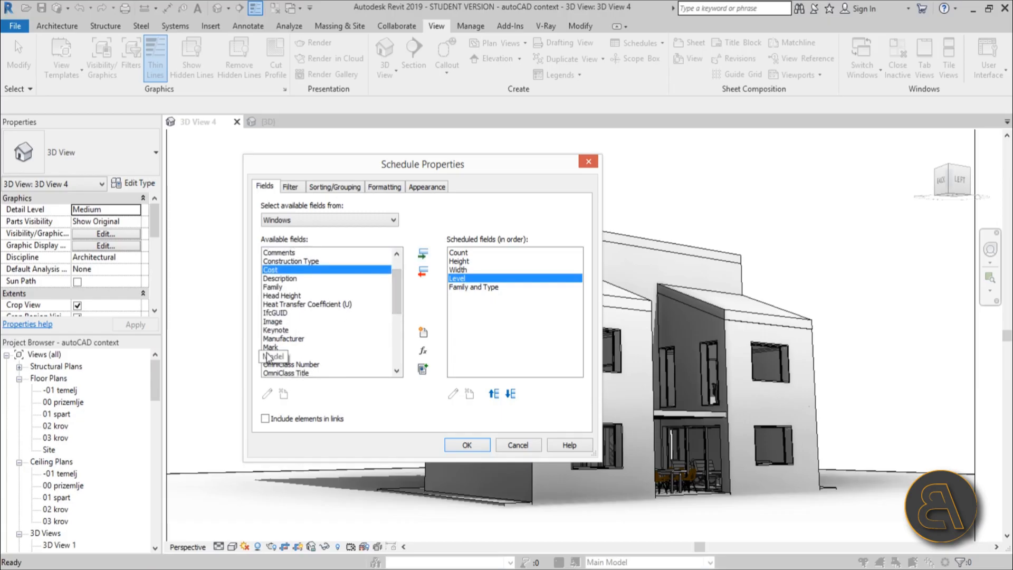
{"action": "mouse_move", "coordinate": [476, 398]}
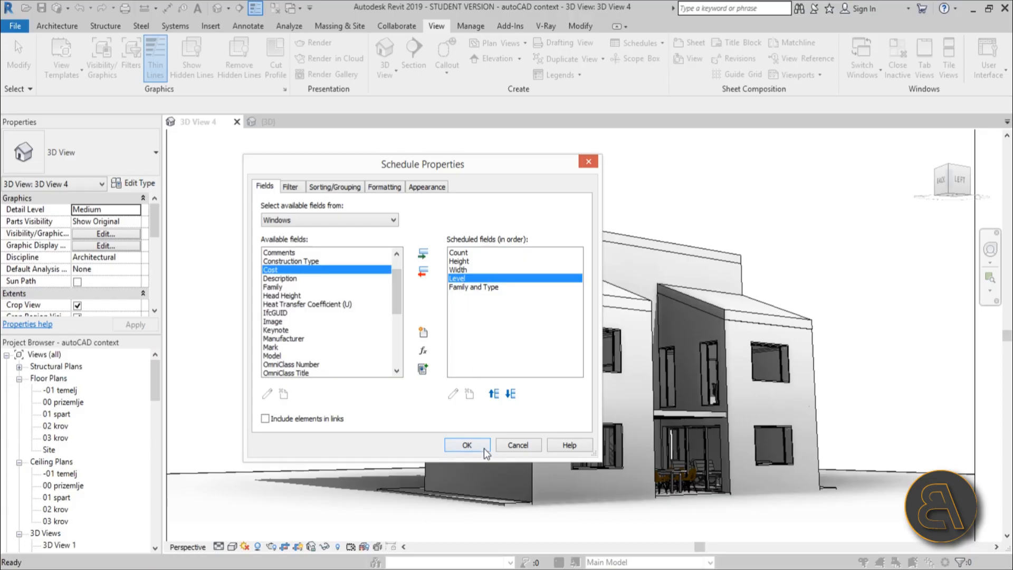
{"action": "mouse_move", "coordinate": [395, 327]}
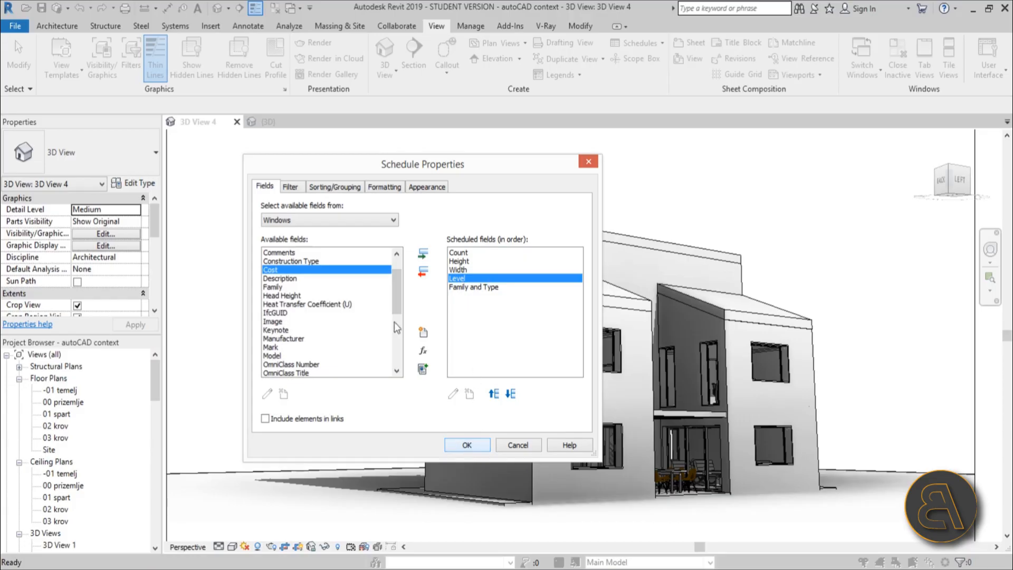
Review the Appearance settings and generate the Window Schedule with the chosen fields
{"action": "left_click", "coordinate": [335, 187]}
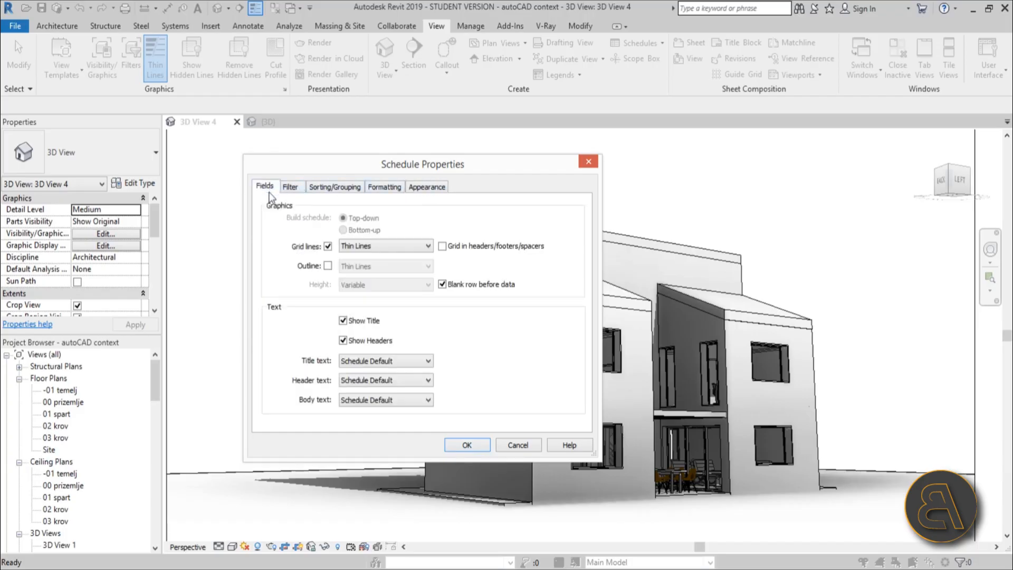
{"action": "left_click", "coordinate": [264, 186]}
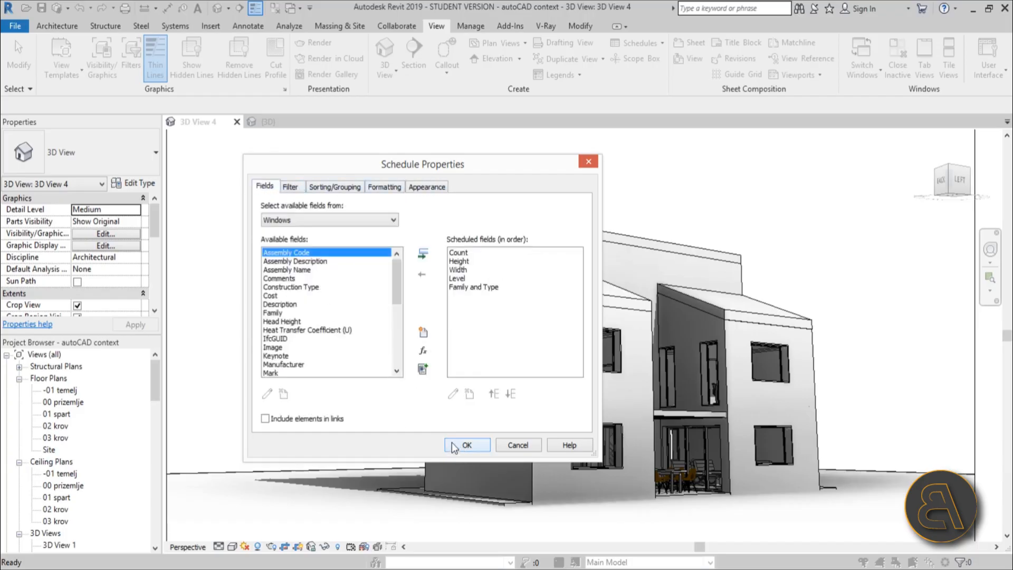
{"action": "mouse_move", "coordinate": [468, 444]}
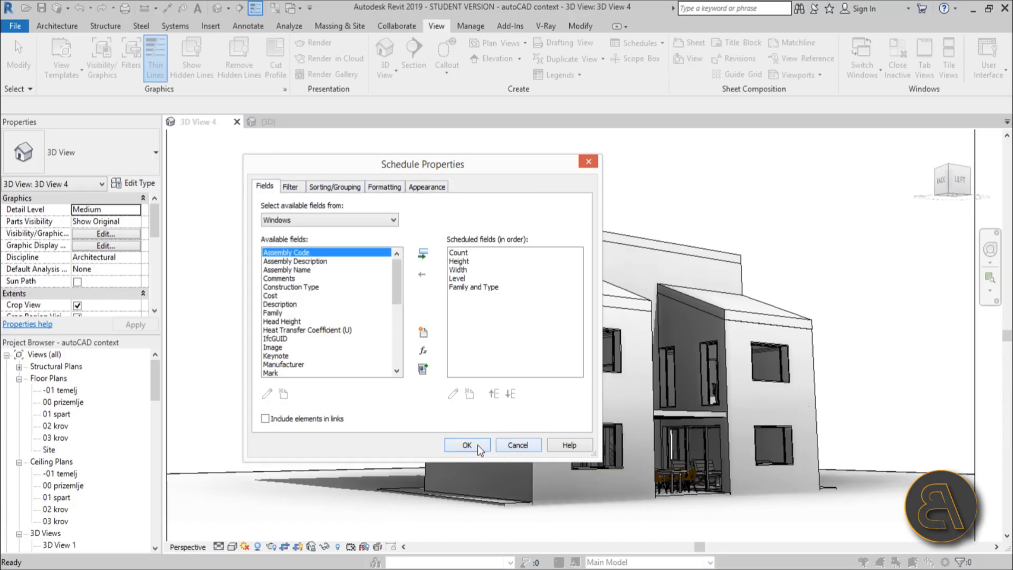
{"action": "left_click", "coordinate": [466, 446]}
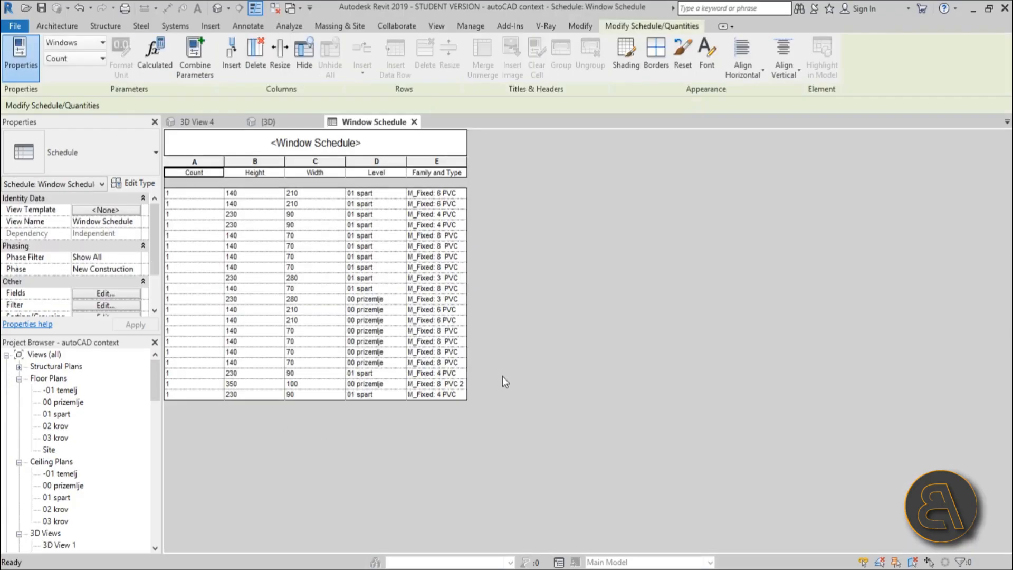
{"action": "mouse_move", "coordinate": [205, 192]}
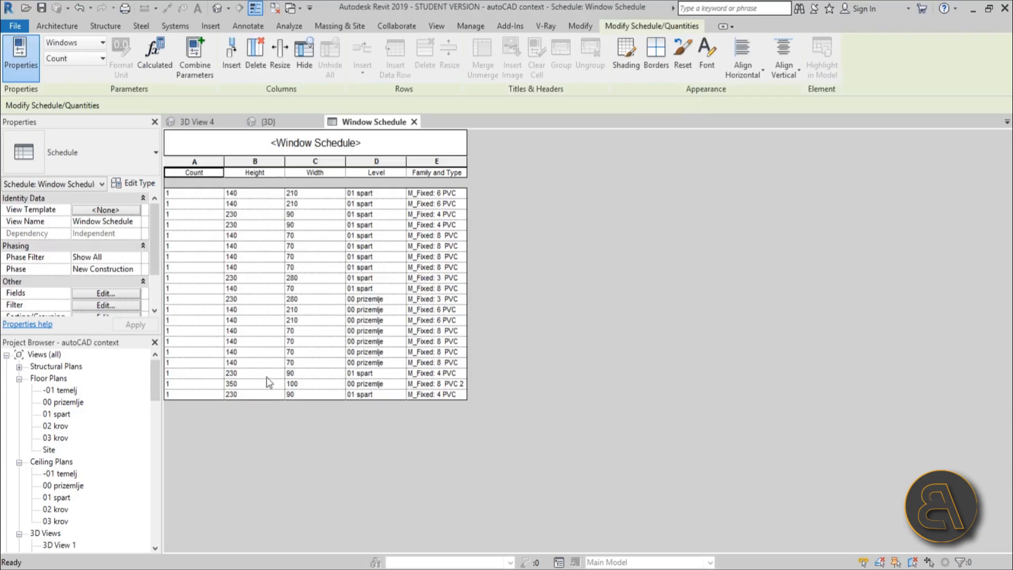
{"action": "mouse_move", "coordinate": [485, 224]}
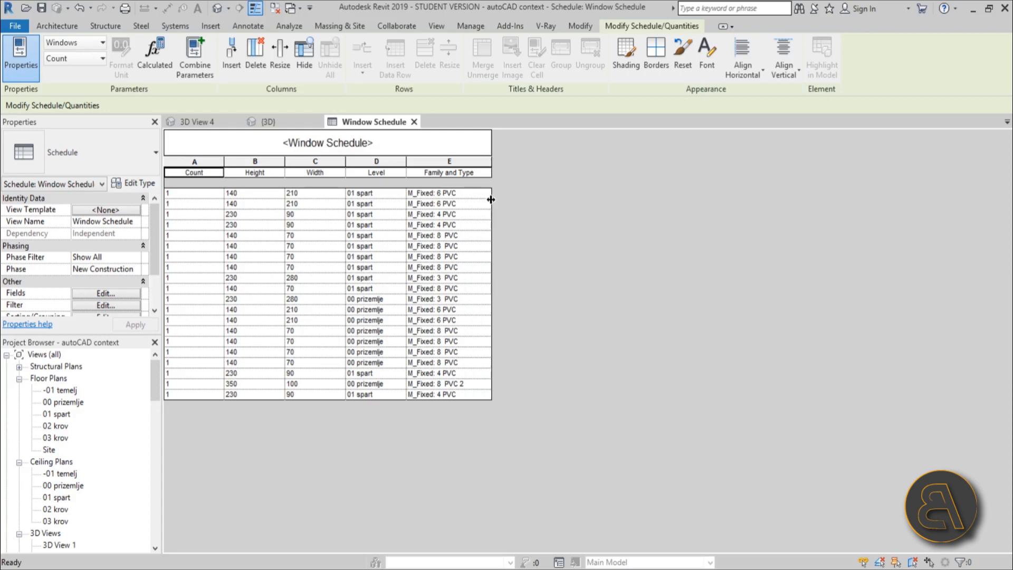
{"action": "mouse_move", "coordinate": [306, 318]}
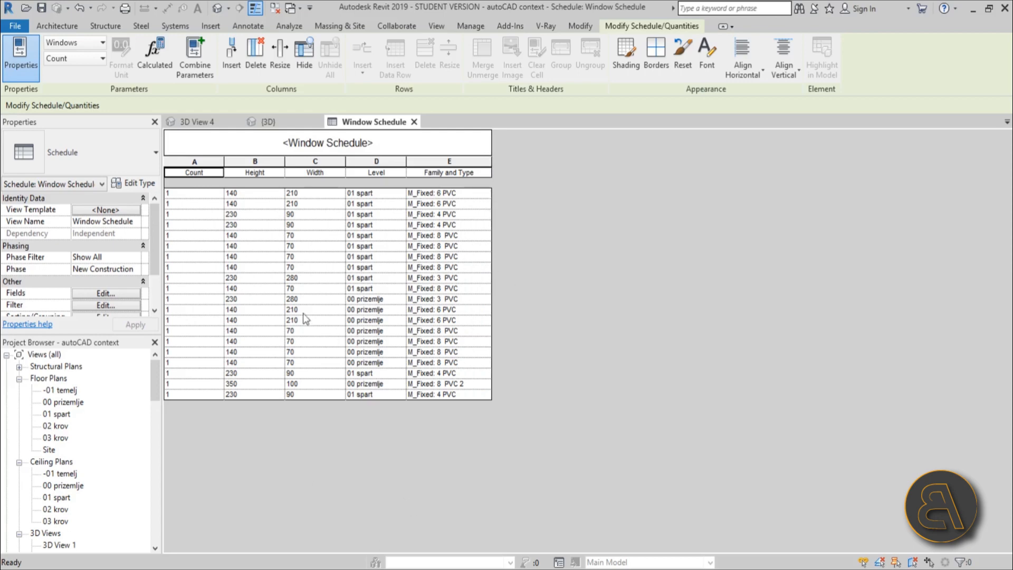
{"action": "mouse_move", "coordinate": [384, 214]}
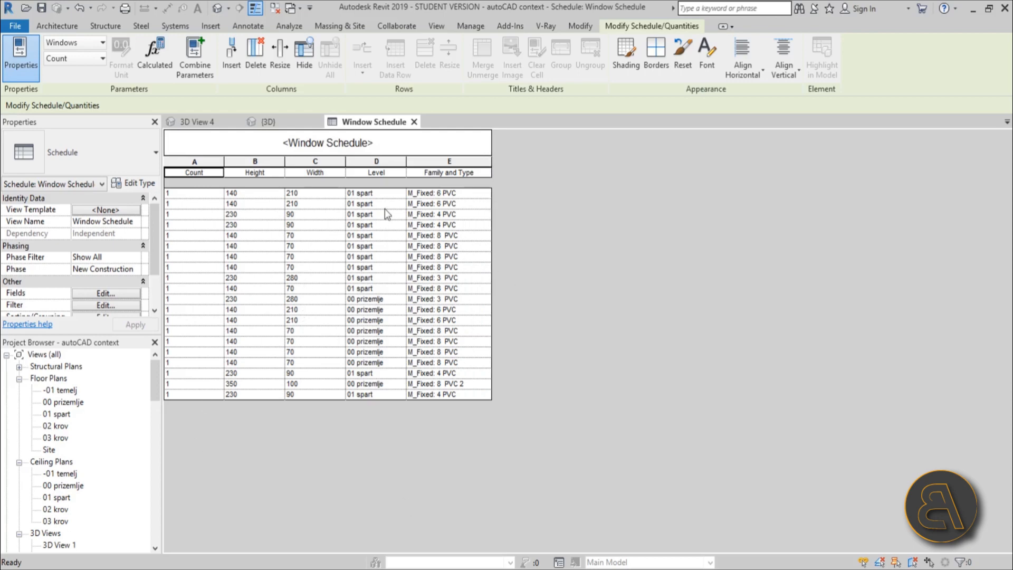
Bring up the File menu commands for the schedule
{"action": "left_click", "coordinate": [13, 25]}
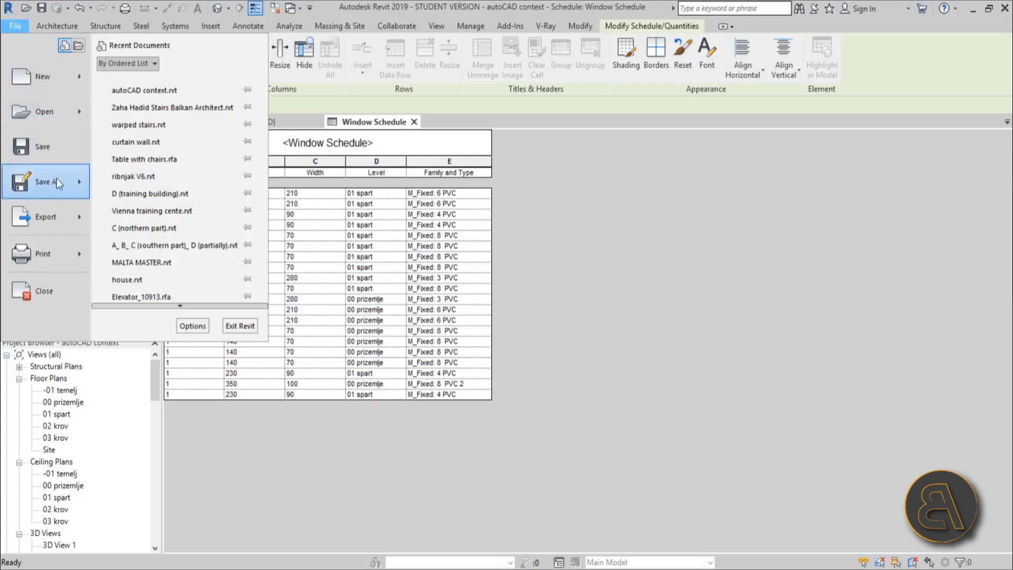
Show the Export options leading to the Reports > Schedule command
{"action": "left_click", "coordinate": [45, 216]}
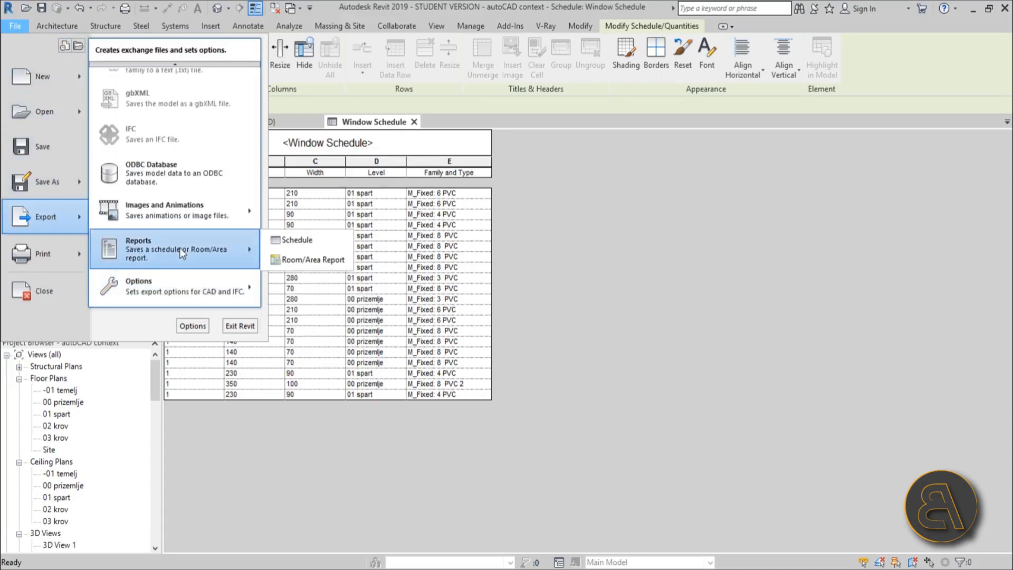
{"action": "mouse_move", "coordinate": [298, 239]}
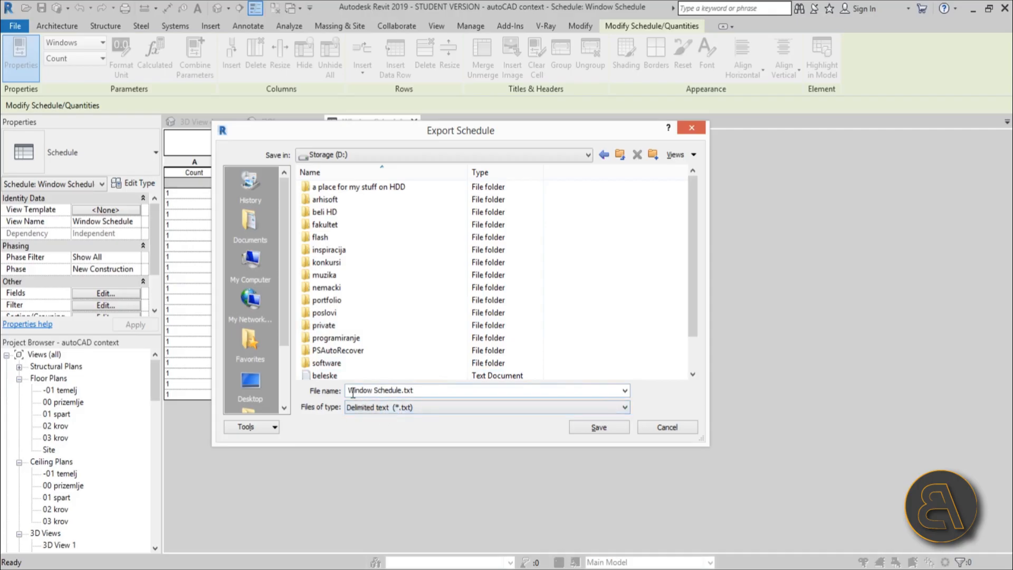
Save Window Schedule.txt as tab-delimited text with title and column headers exported
{"action": "left_click", "coordinate": [598, 426]}
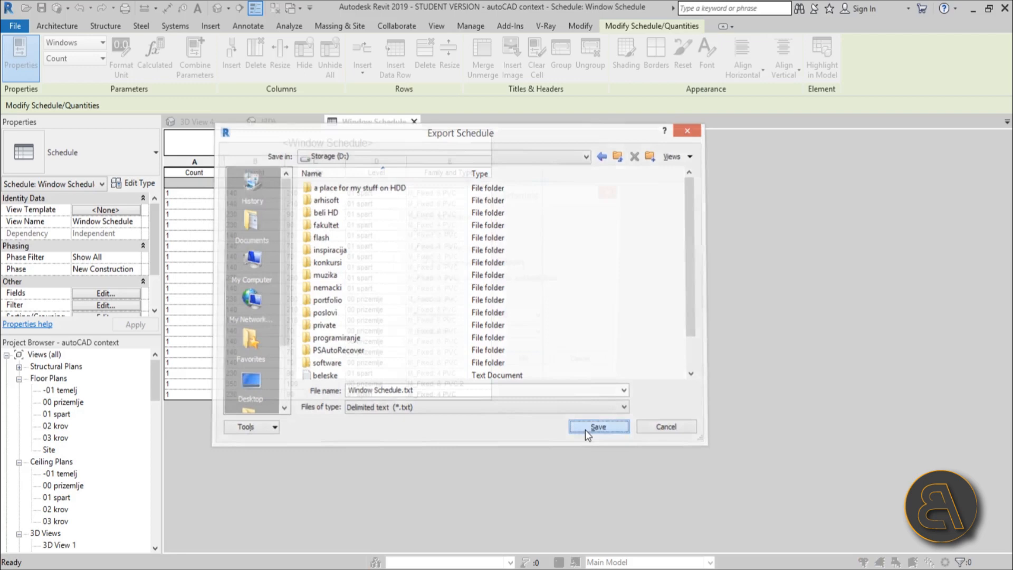
{"action": "left_click", "coordinate": [598, 427]}
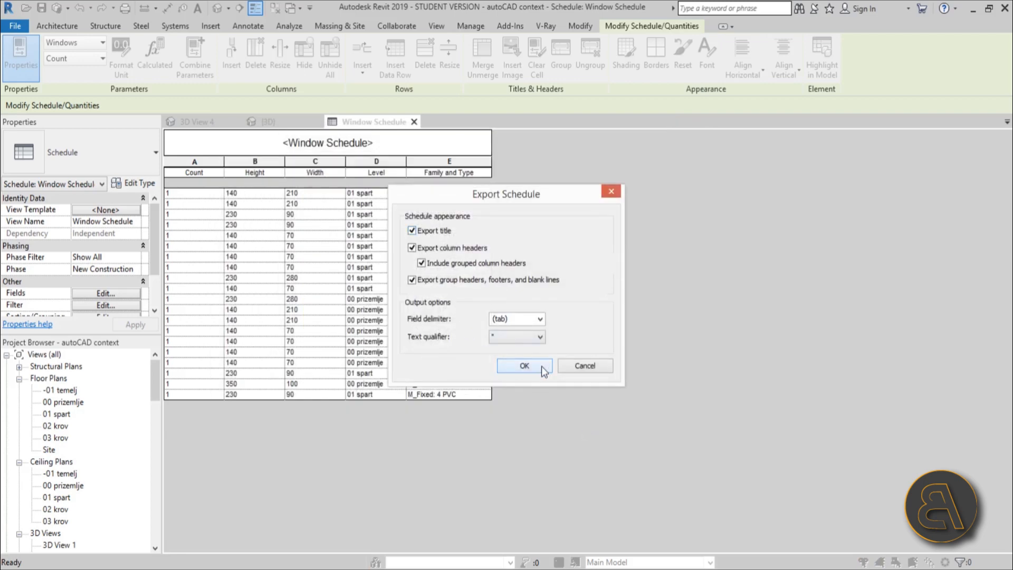
{"action": "left_click", "coordinate": [525, 365]}
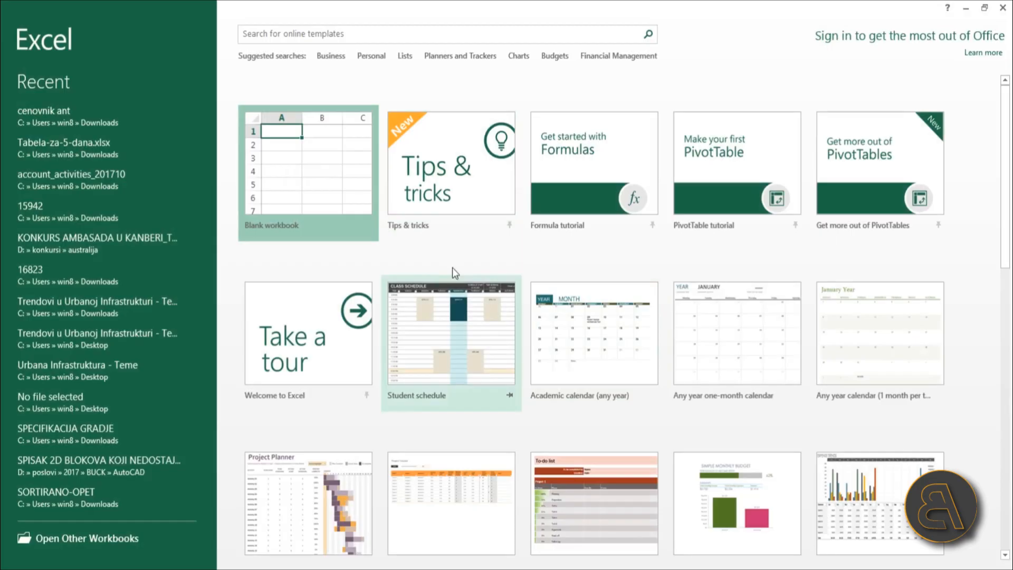
Start a blank Excel workbook and browse the computer for a file to open
{"action": "left_click", "coordinate": [307, 171]}
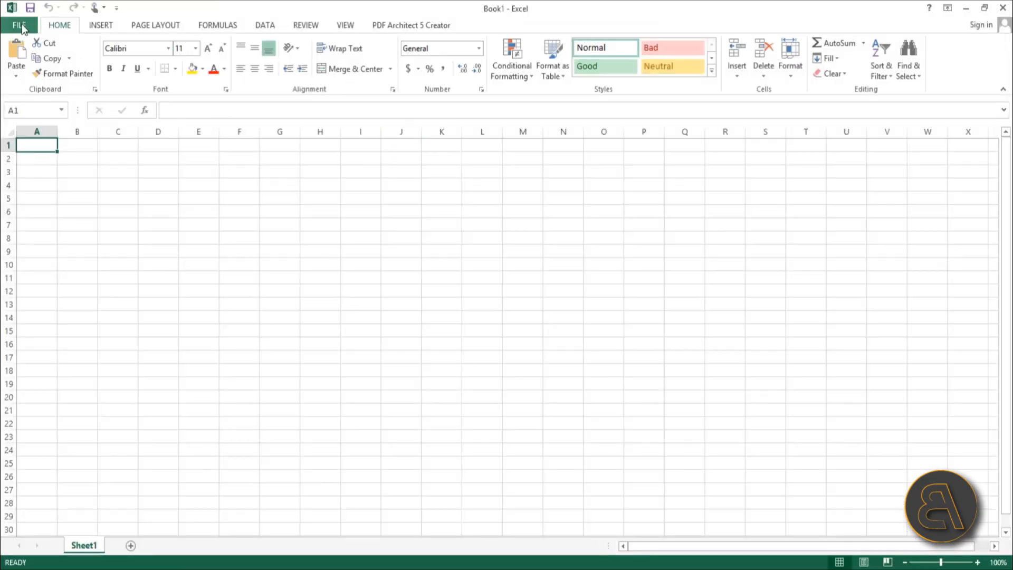
{"action": "left_click", "coordinate": [19, 25]}
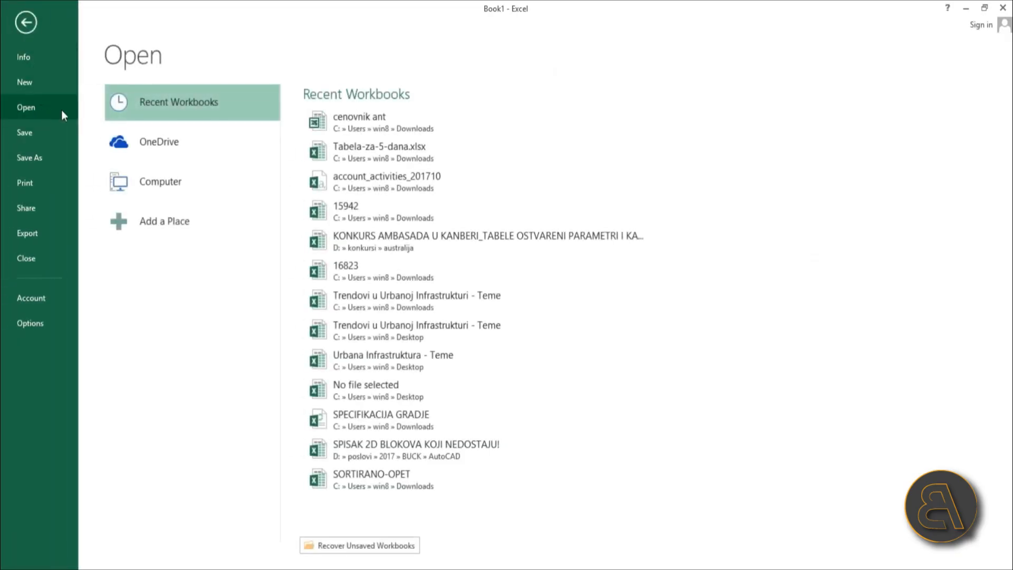
{"action": "left_click", "coordinate": [159, 181]}
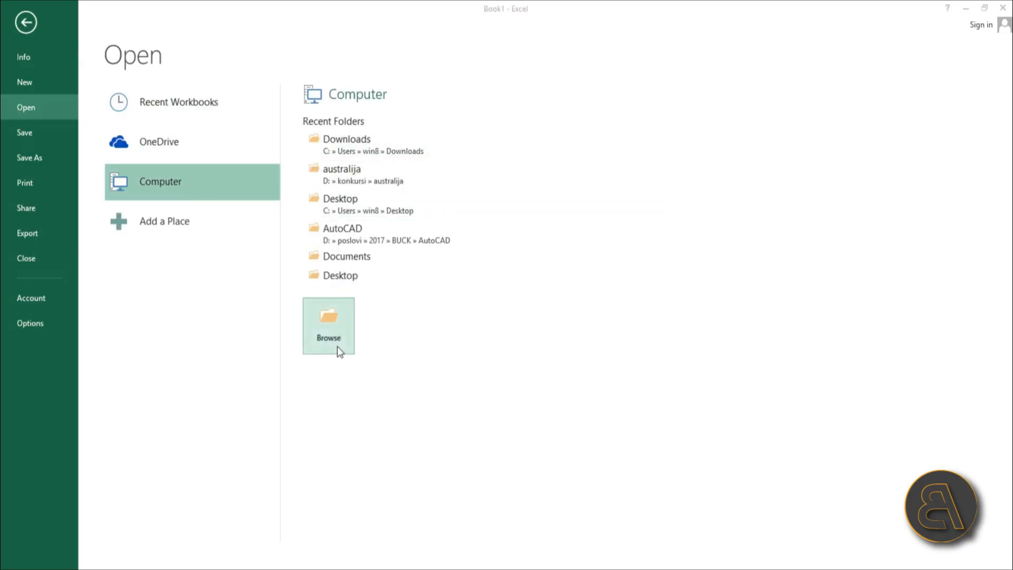
{"action": "left_click", "coordinate": [329, 326]}
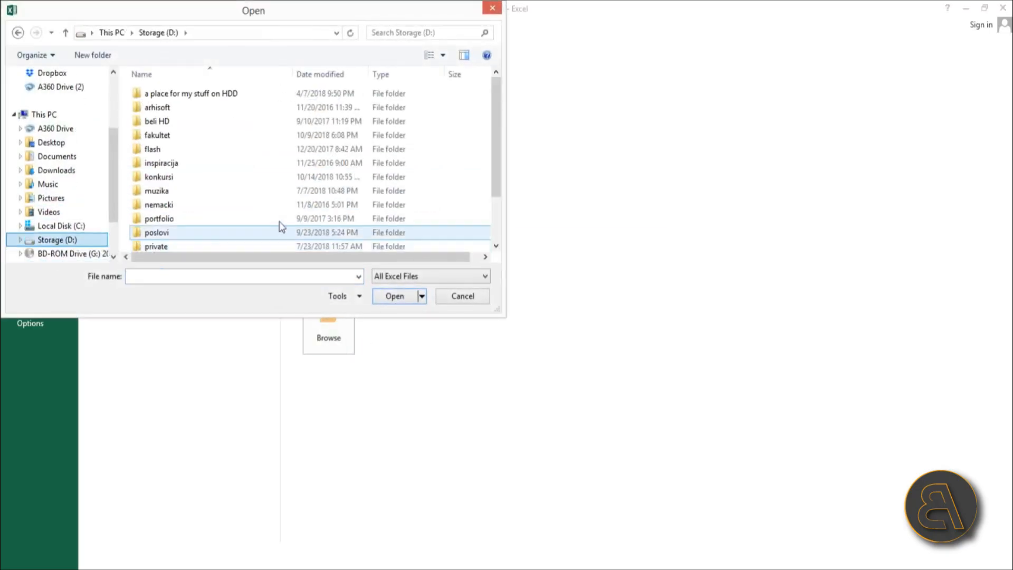
Locate and open Window Schedule.txt on drive D so the Text Import Wizard appears
{"action": "scroll", "scroll_direction": "down", "scroll_amount": 3}
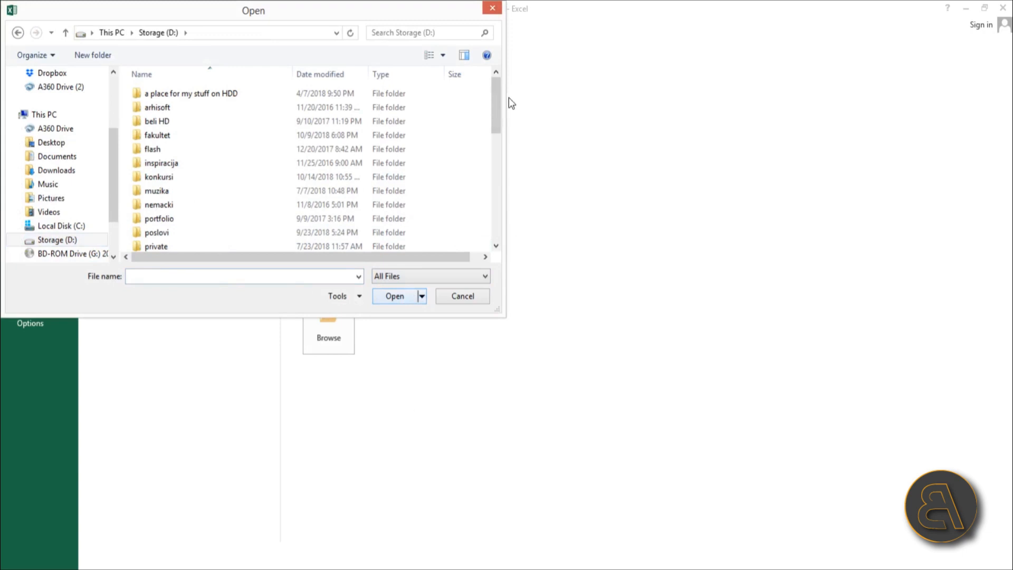
{"action": "scroll", "scroll_direction": "down", "scroll_amount": 3}
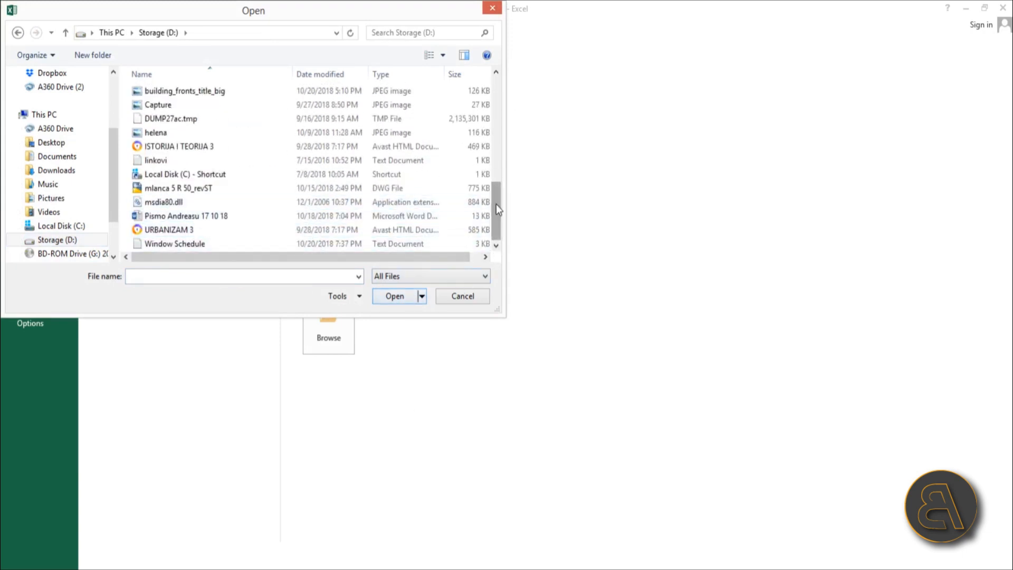
{"action": "left_click", "coordinate": [169, 230]}
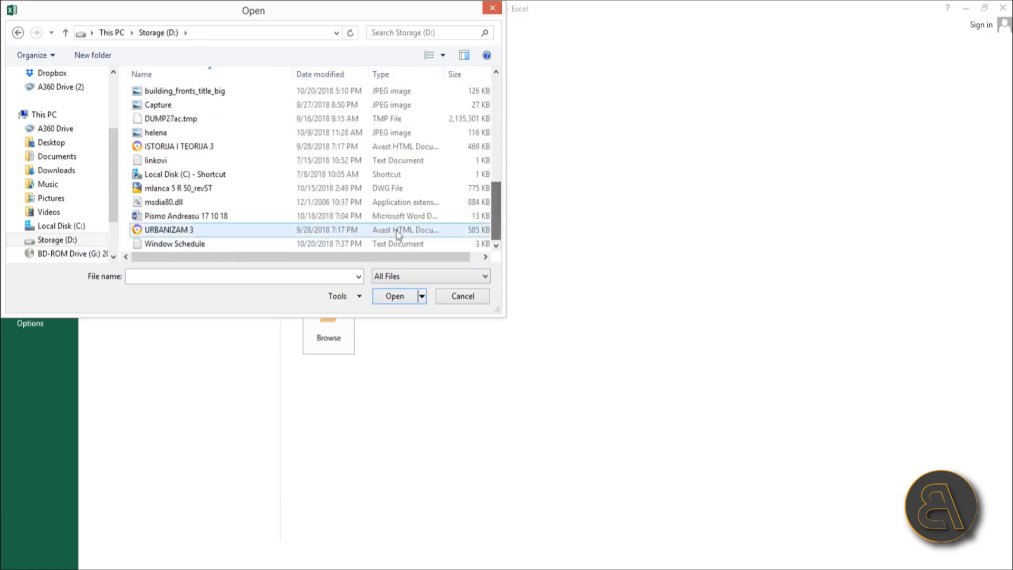
{"action": "left_click", "coordinate": [174, 244]}
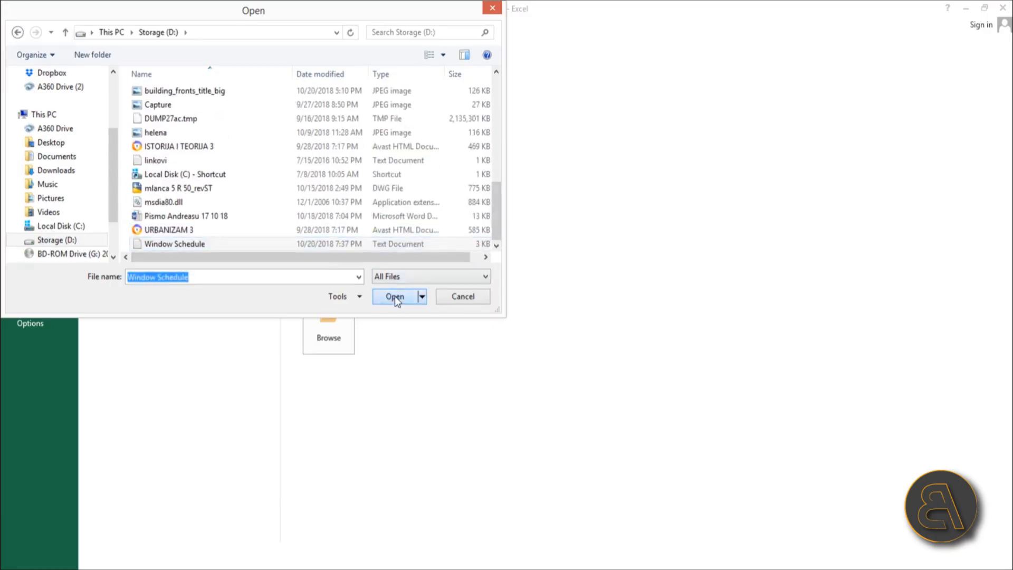
{"action": "left_click", "coordinate": [395, 295]}
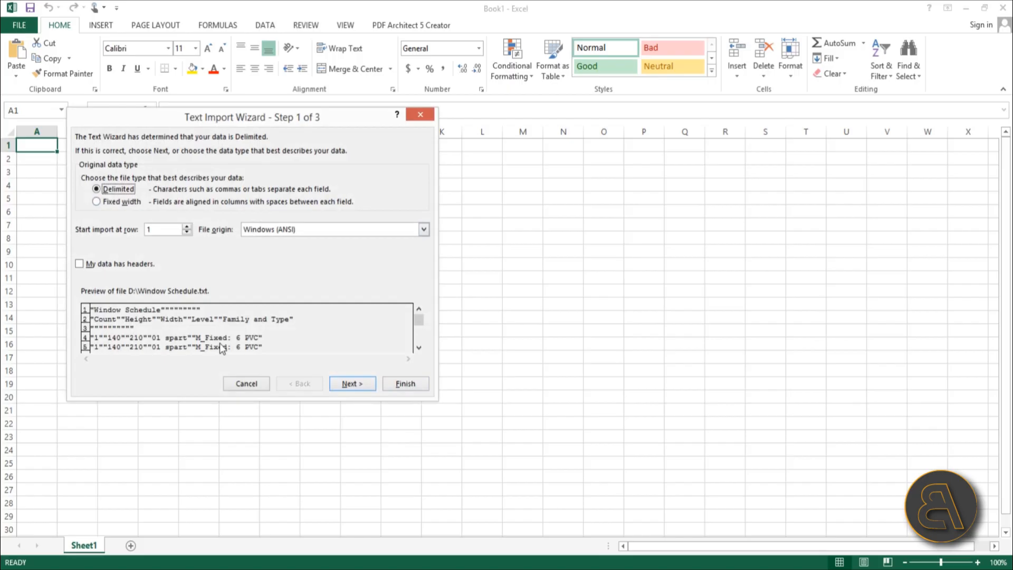
Finish importing the delimited schedule into a Window Schedule worksheet and maximize its window
{"action": "left_click", "coordinate": [405, 383]}
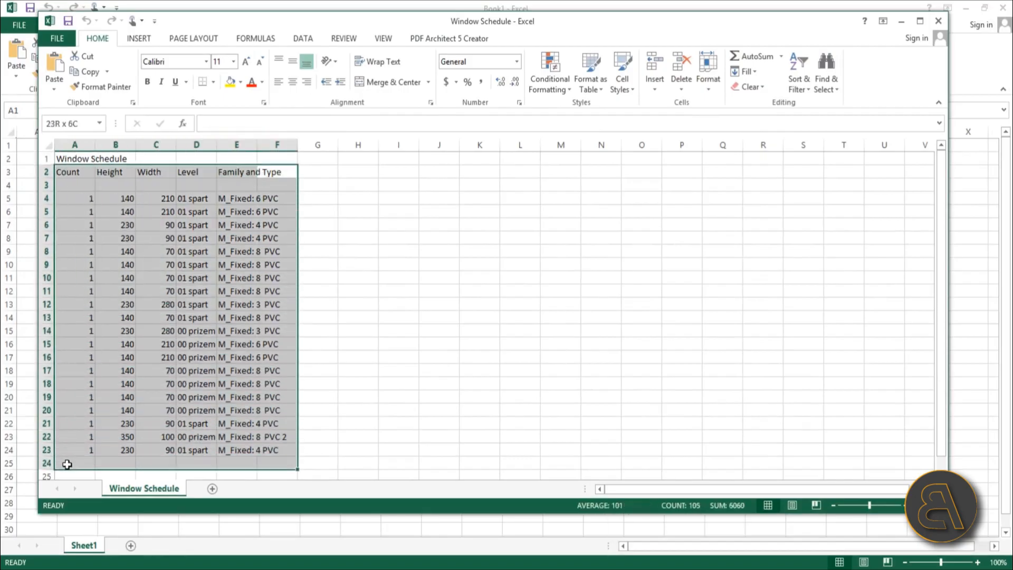
{"action": "left_click", "coordinate": [196, 225]}
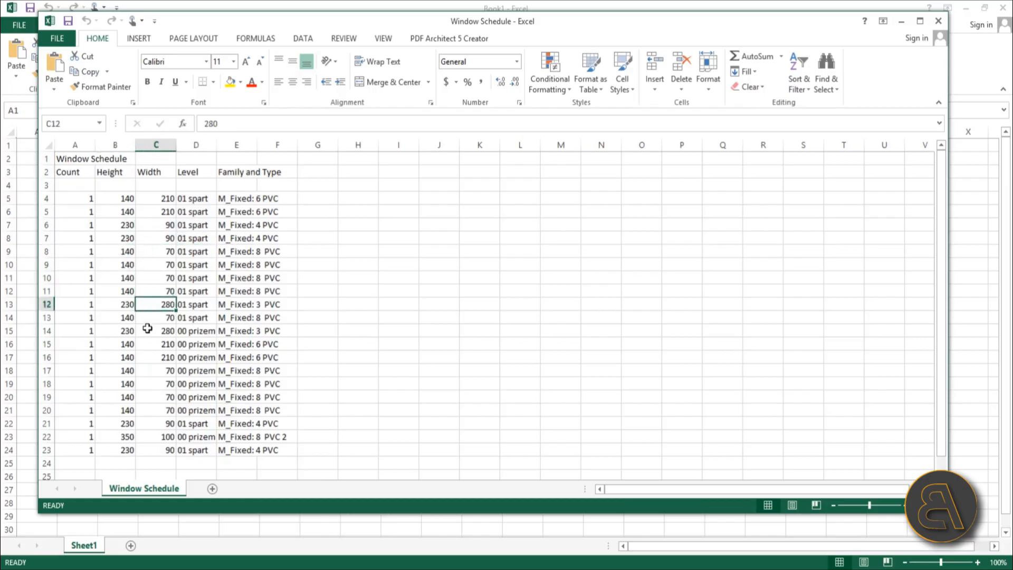
{"action": "left_click", "coordinate": [277, 371]}
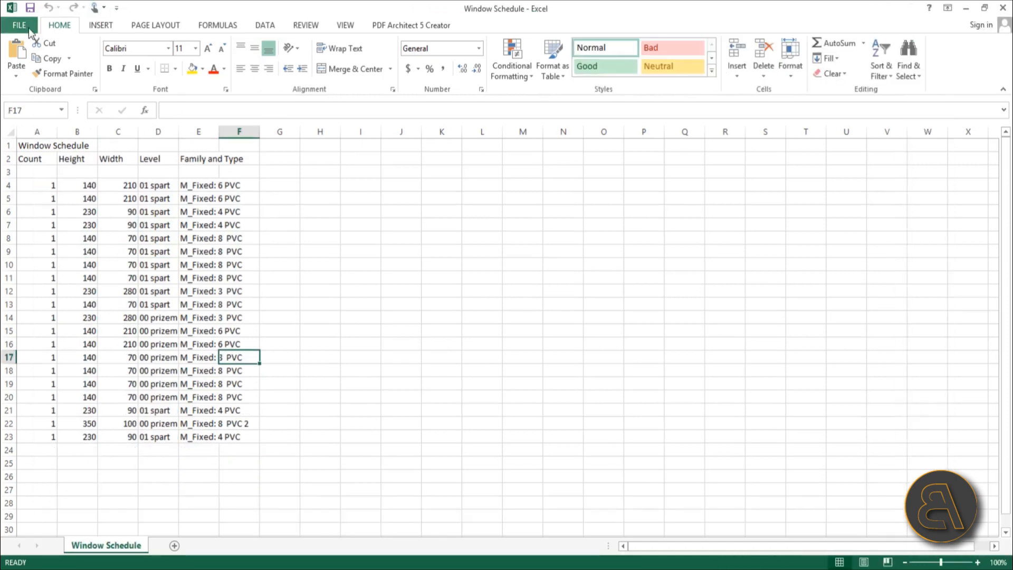
Show the backstage Info page for the imported Window Schedule workbook in Excel
{"action": "left_click", "coordinate": [19, 25]}
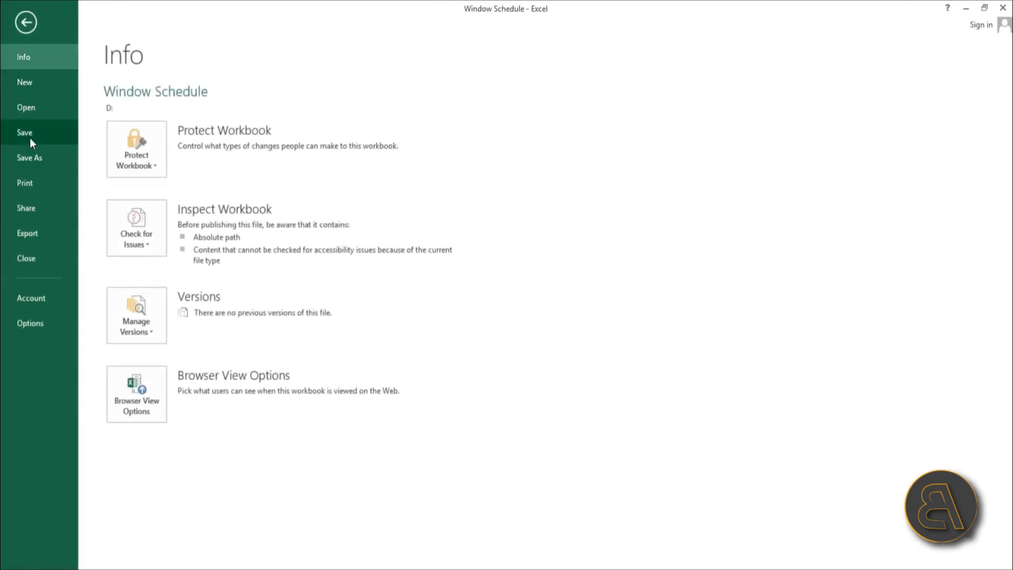
{"action": "mouse_move", "coordinate": [679, 116]}
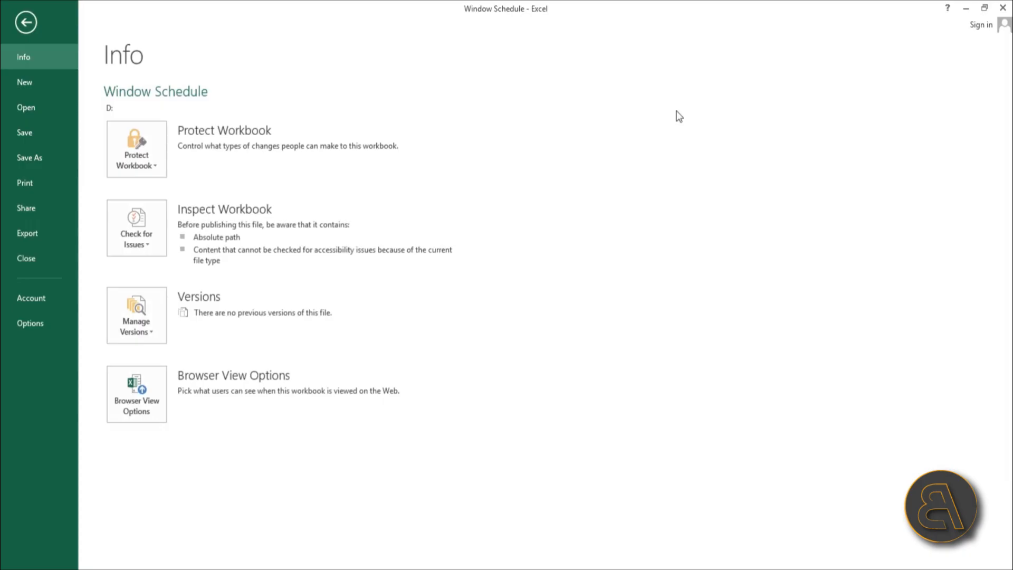